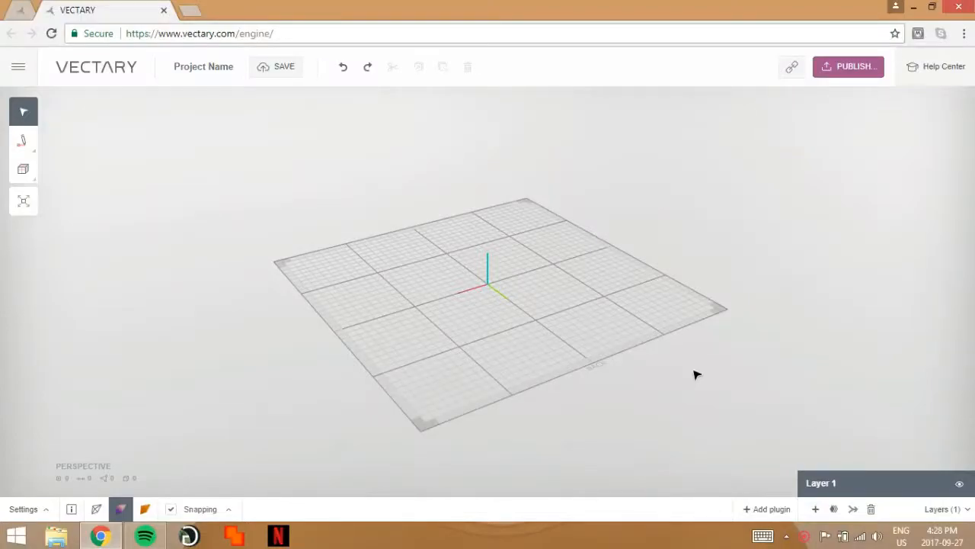
mouse_move(559, 283)
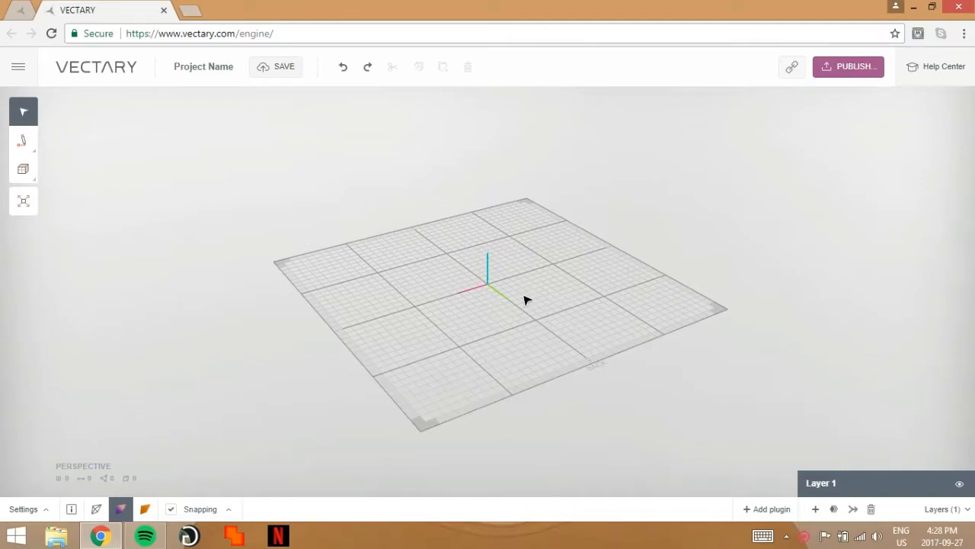
mouse_move(526, 297)
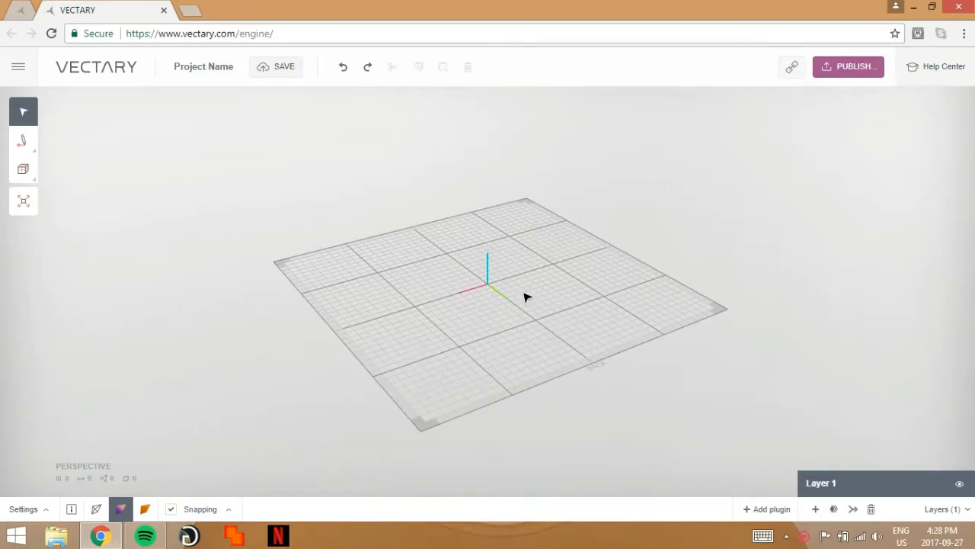
mouse_move(97, 104)
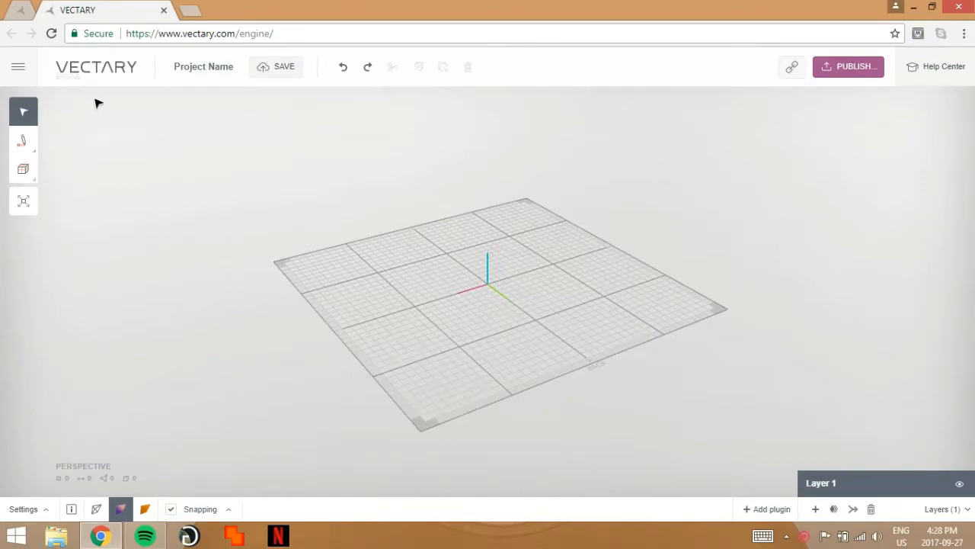
mouse_move(480, 323)
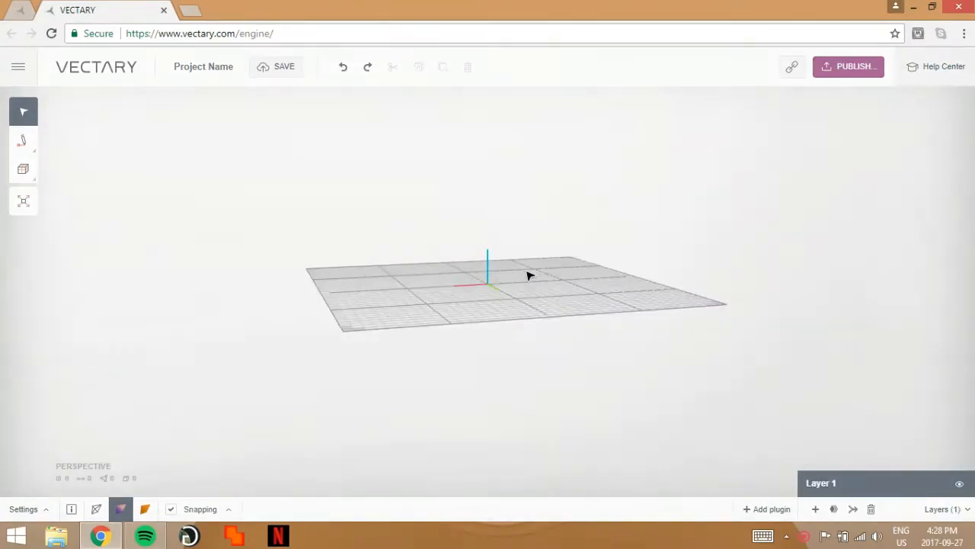
Orbit and tilt the view to look down on the empty grid
right_click(83, 9)
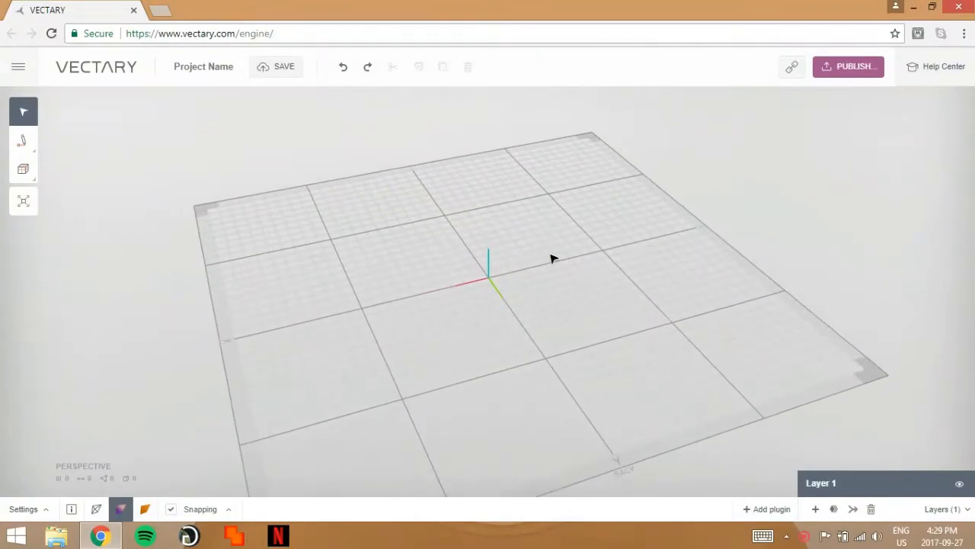
left_click_drag(551, 259, 518, 247)
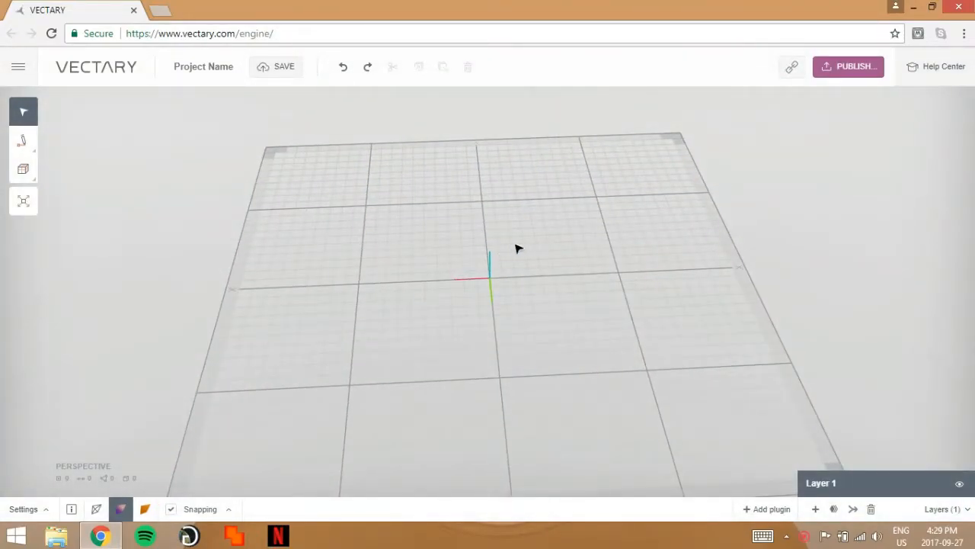
left_click_drag(519, 247, 480, 256)
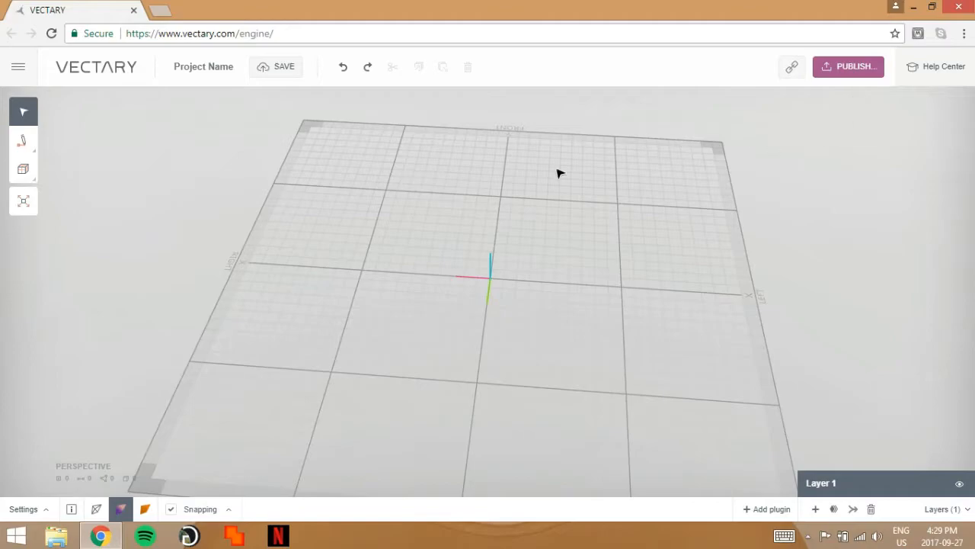
mouse_move(854, 99)
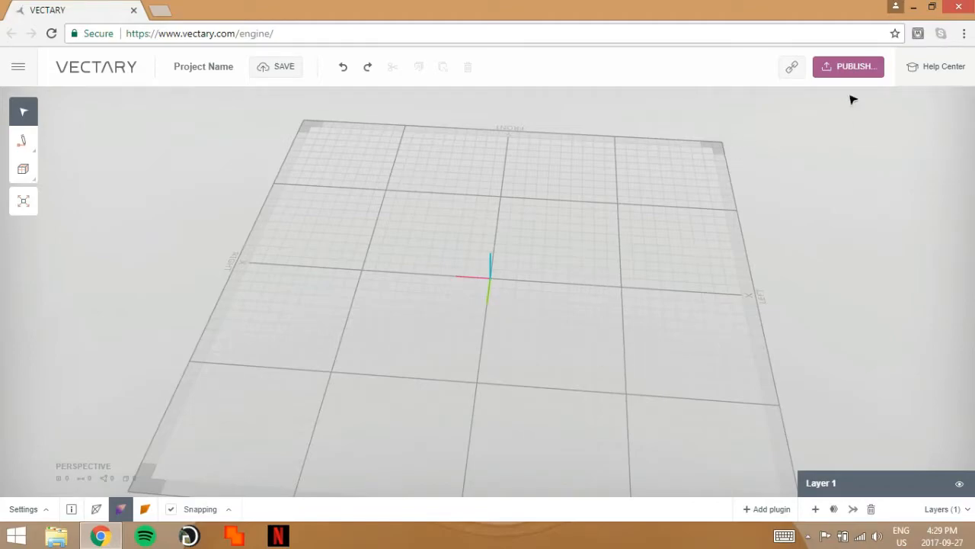
mouse_move(951, 43)
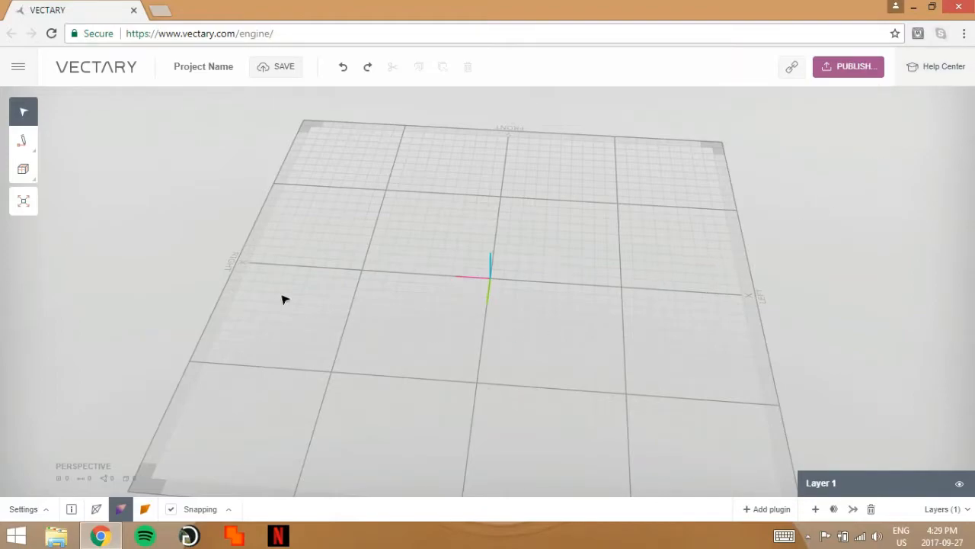
mouse_move(344, 24)
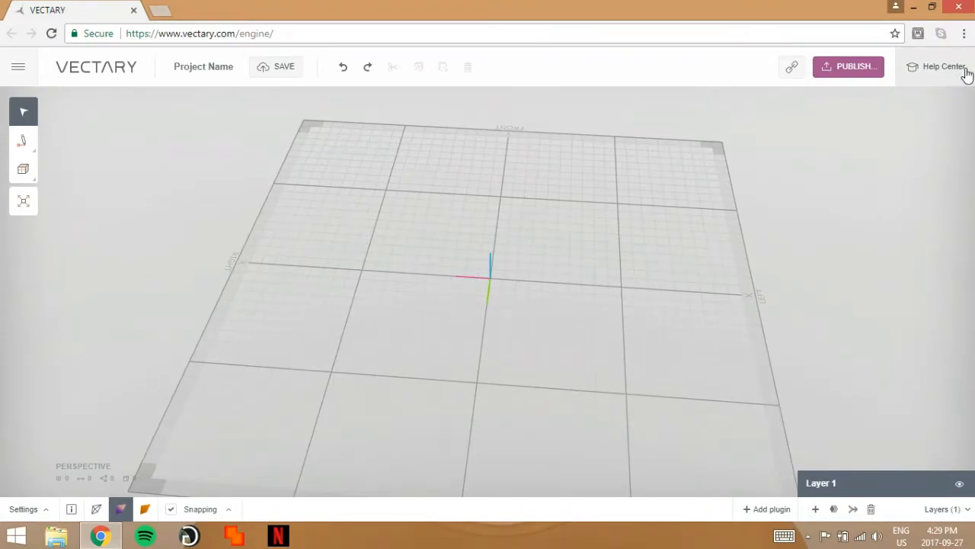
Run the Level 1: How to move tutorial from Step by Step Tutorials, then close the help center
left_click(942, 67)
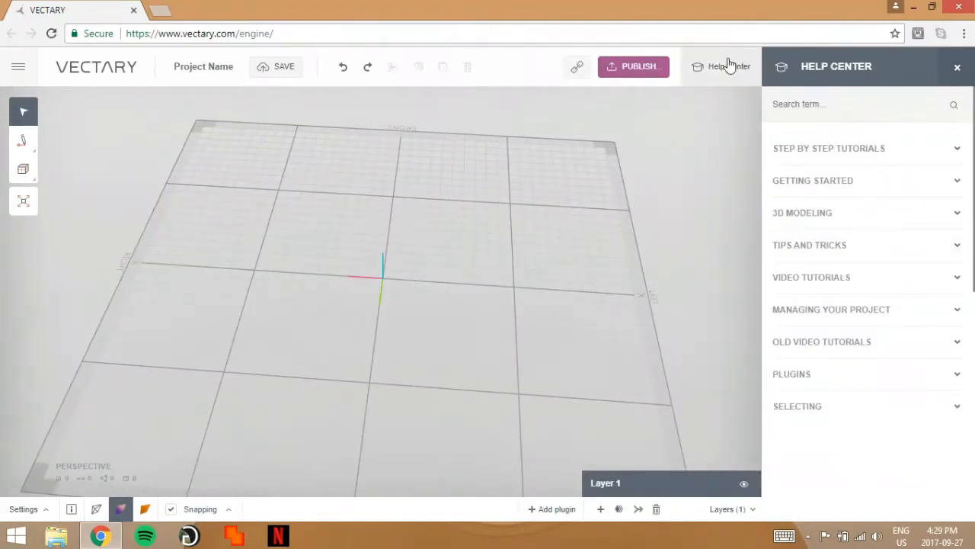
mouse_move(826, 151)
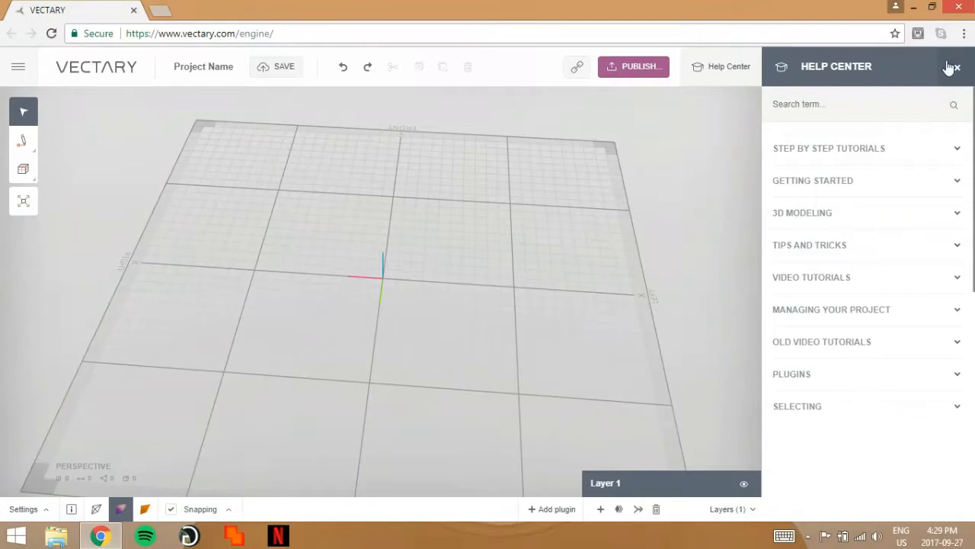
left_click(828, 148)
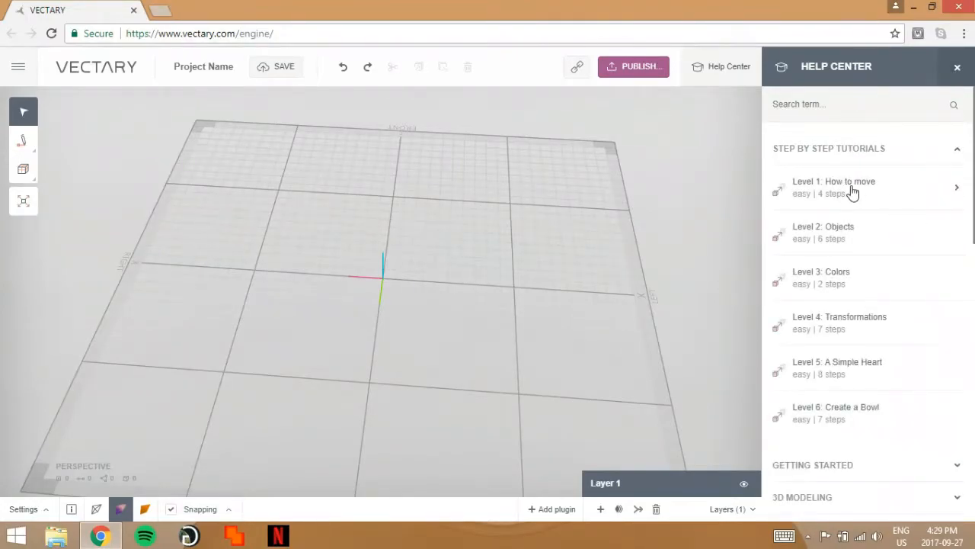
left_click(833, 186)
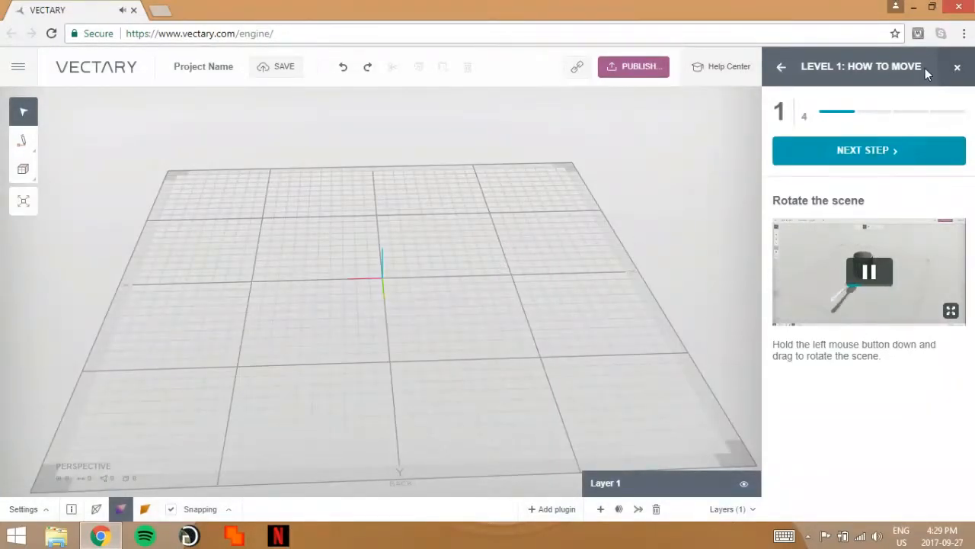
left_click(868, 150)
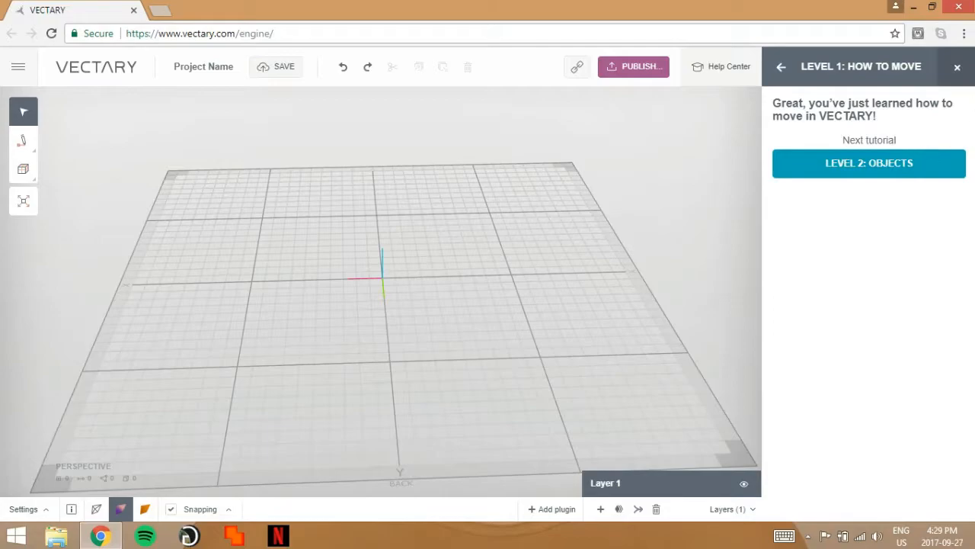
left_click(957, 67)
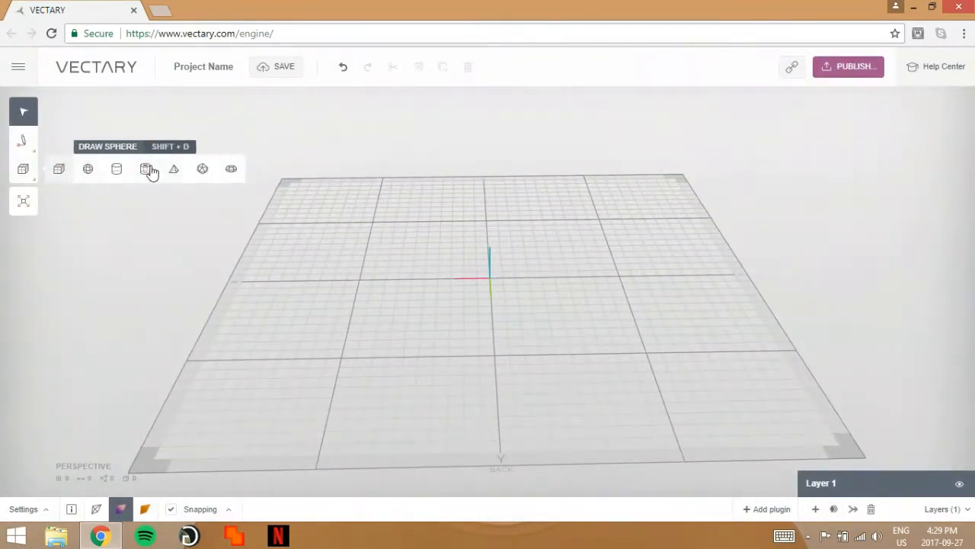
mouse_move(59, 168)
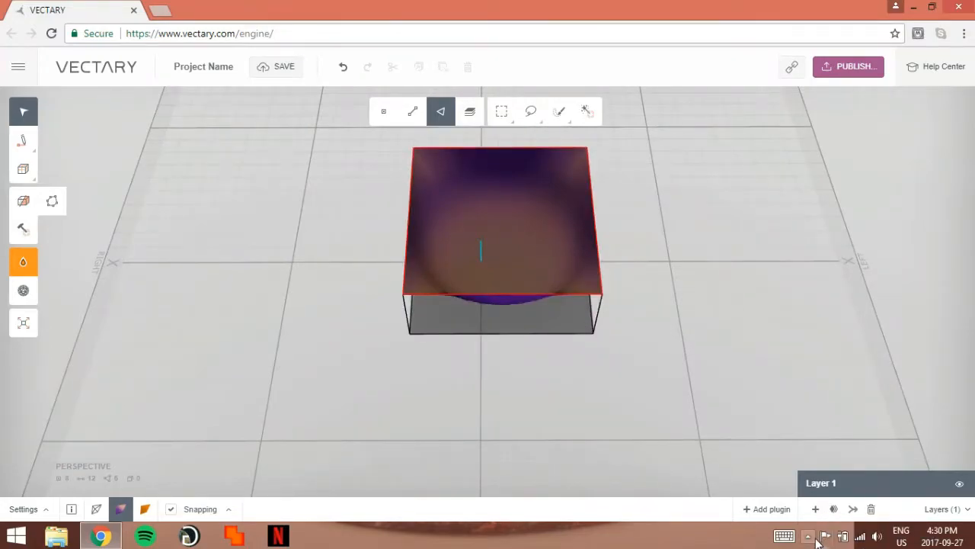
mouse_move(501, 113)
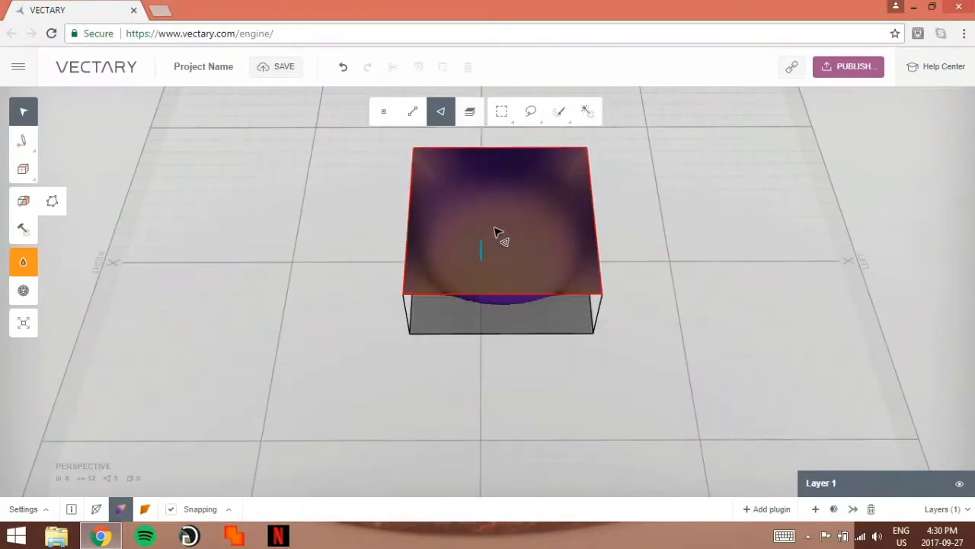
mouse_move(469, 111)
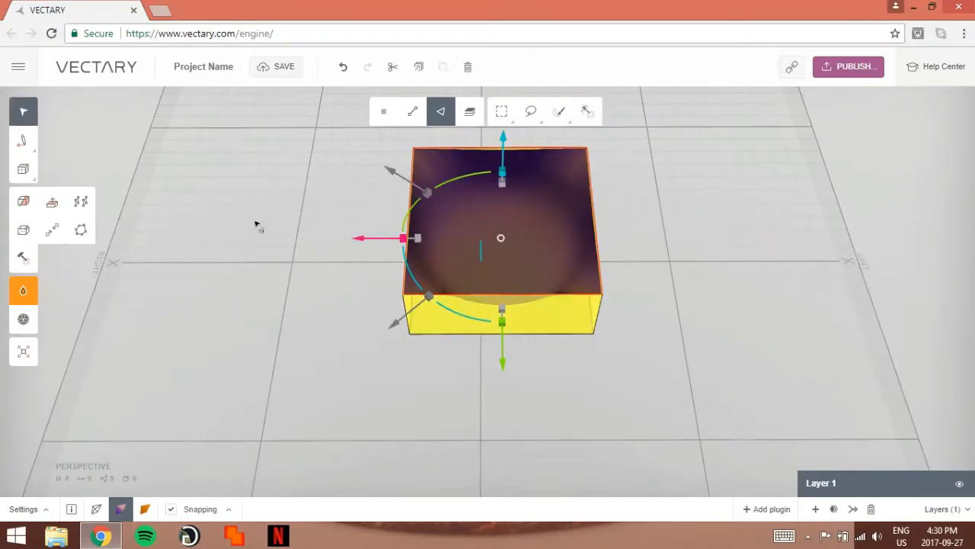
mouse_move(52, 201)
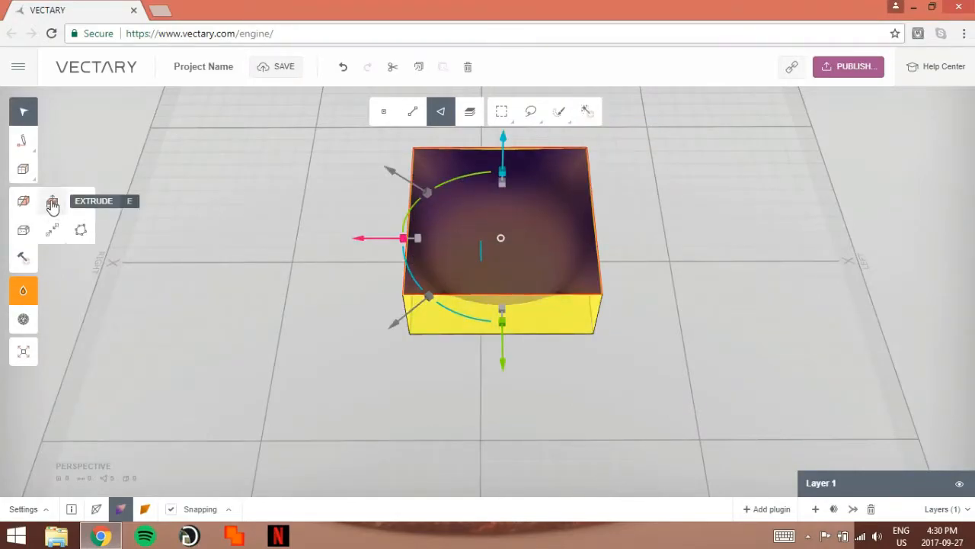
Extrude the sphere's top faces downward so it becomes a rounded bowl
left_click(52, 201)
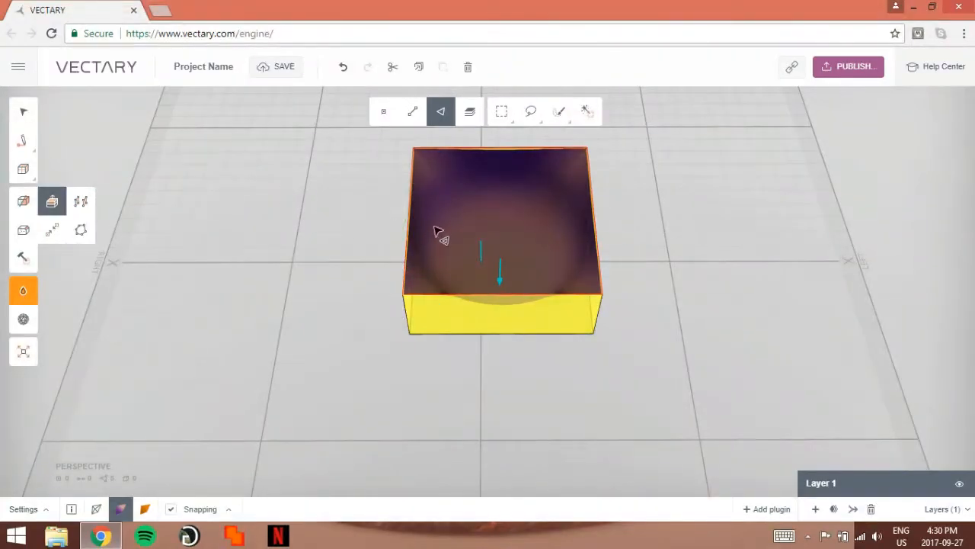
mouse_move(481, 275)
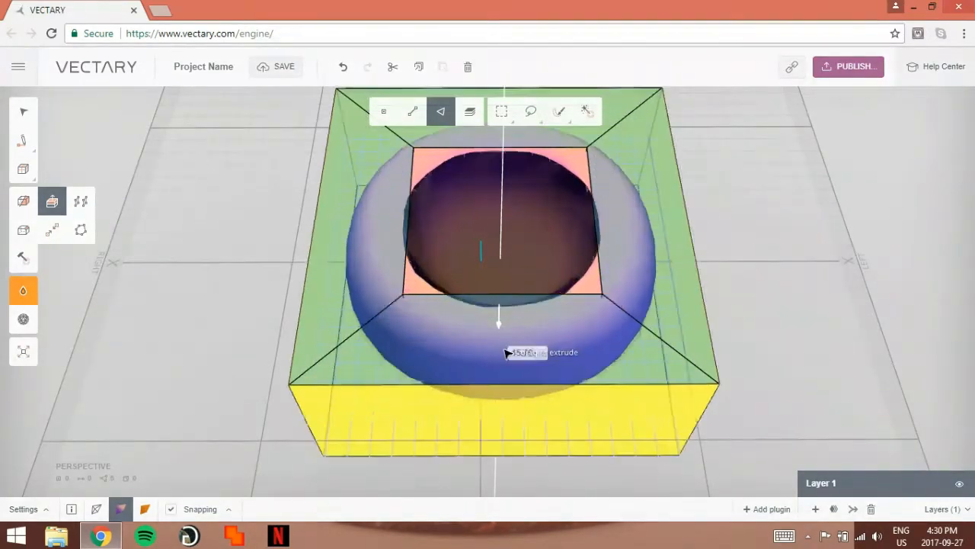
left_click_drag(498, 323, 499, 290)
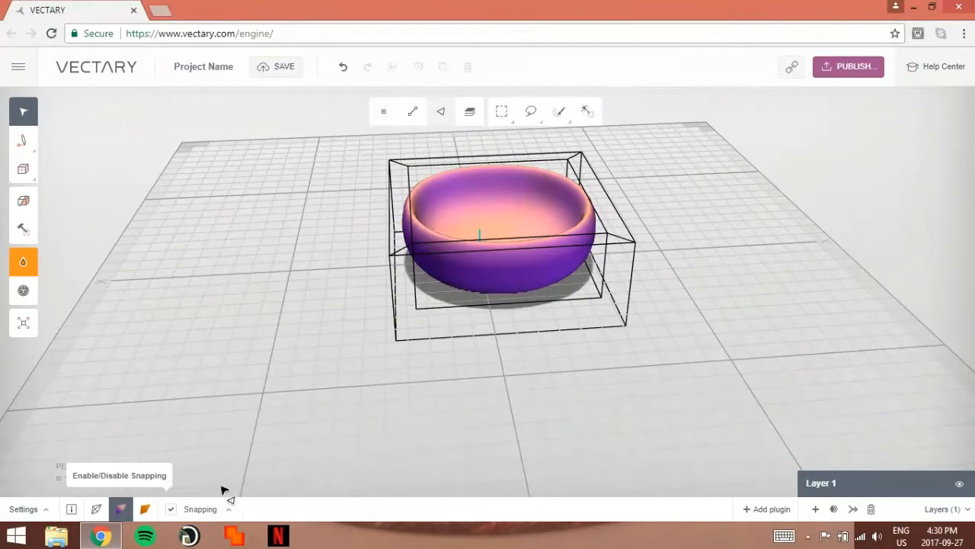
Colour the bowl red using the Colorpicker palette
left_click(23, 262)
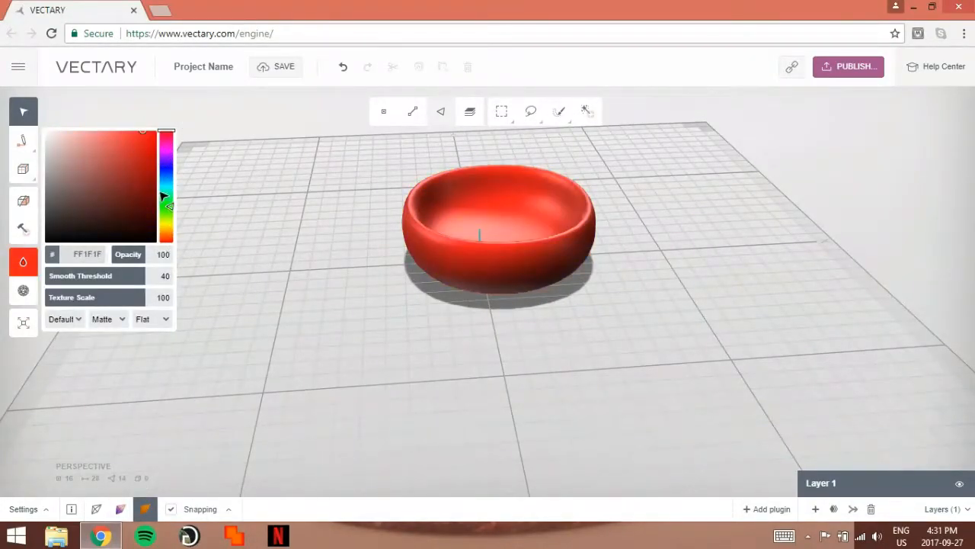
left_click(153, 236)
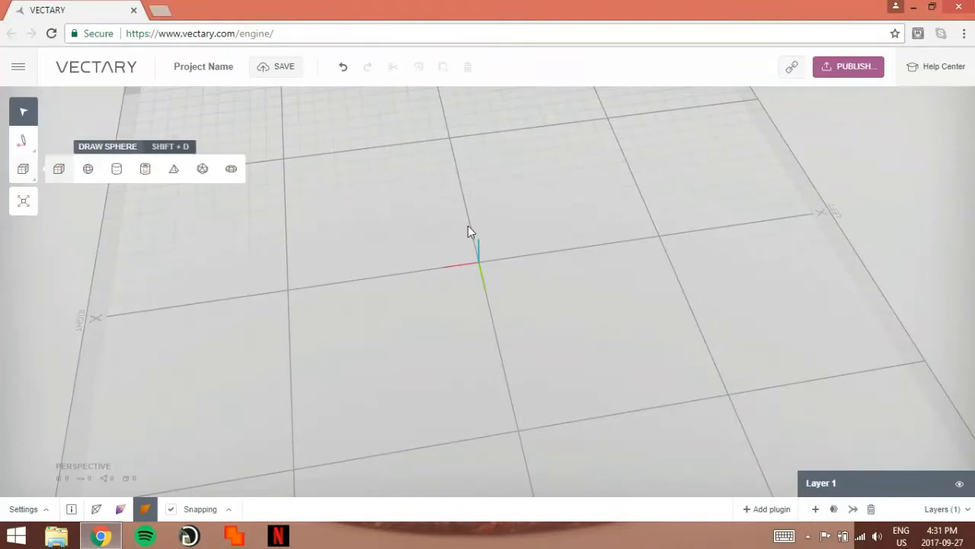
mouse_move(146, 167)
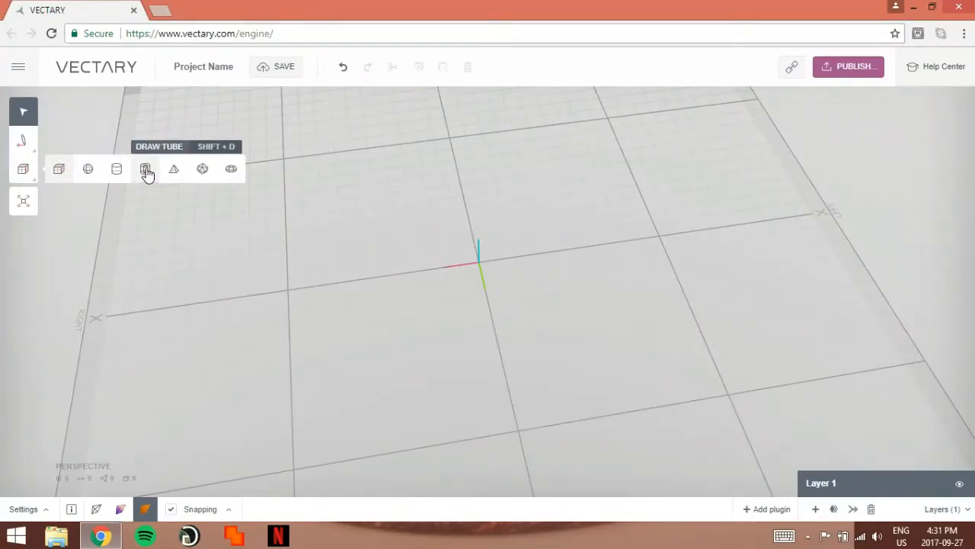
Draw a tube ring outward from the origin and give it a short height
left_click(144, 167)
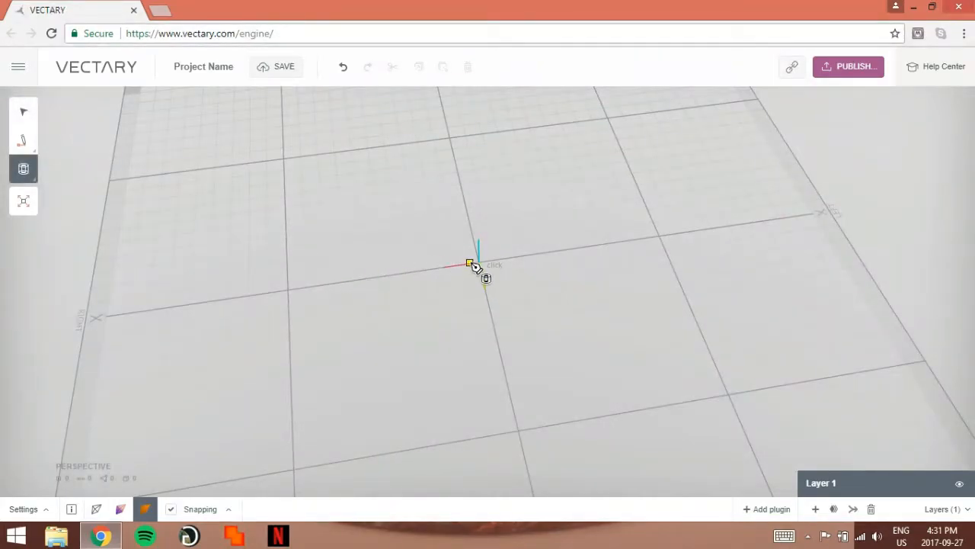
left_click_drag(473, 266, 548, 237)
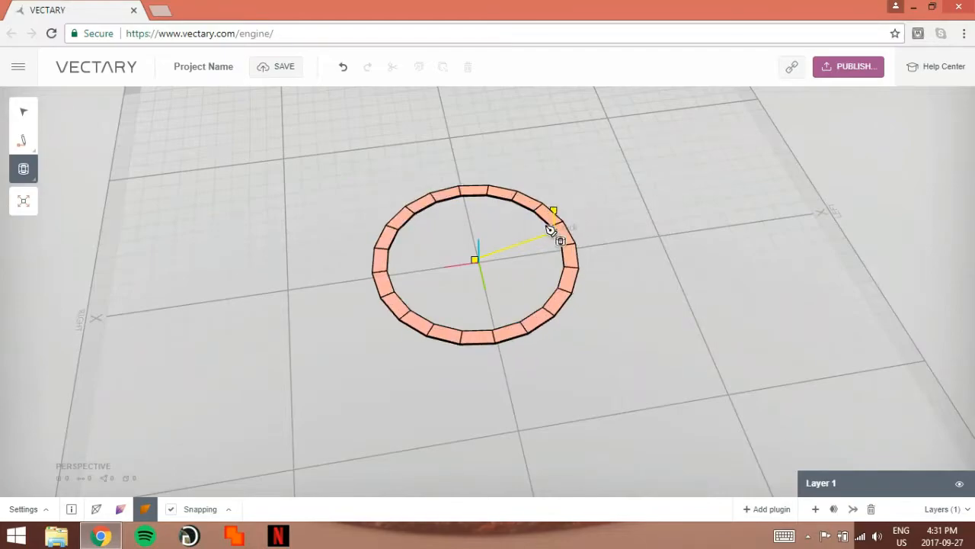
left_click_drag(554, 211, 564, 227)
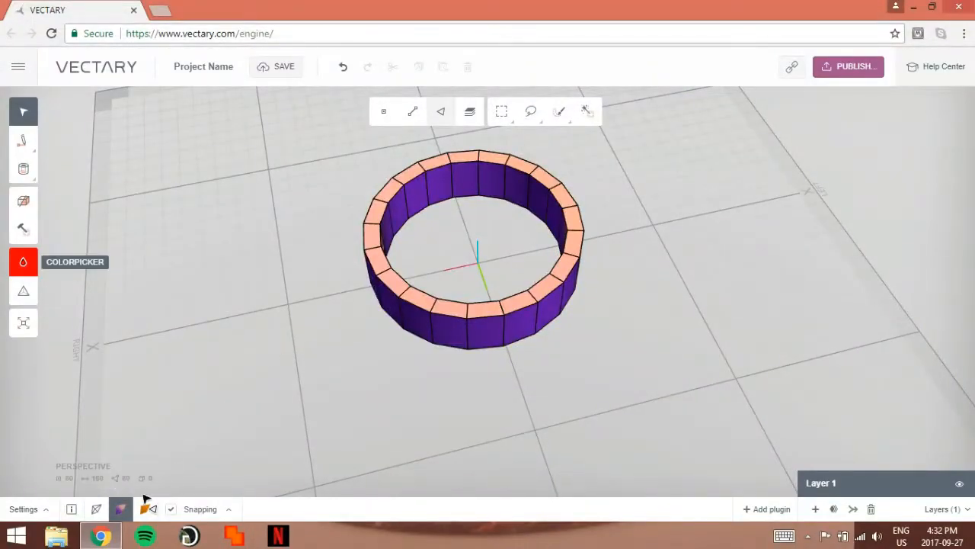
Colour the tube ring yellow so it looks like a gold ring
left_click(23, 291)
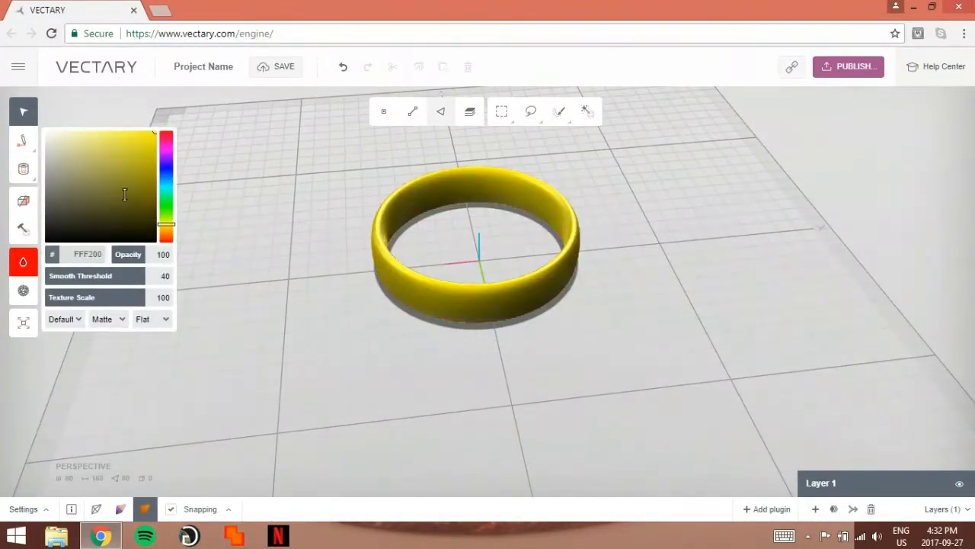
left_click_drag(167, 137, 166, 232)
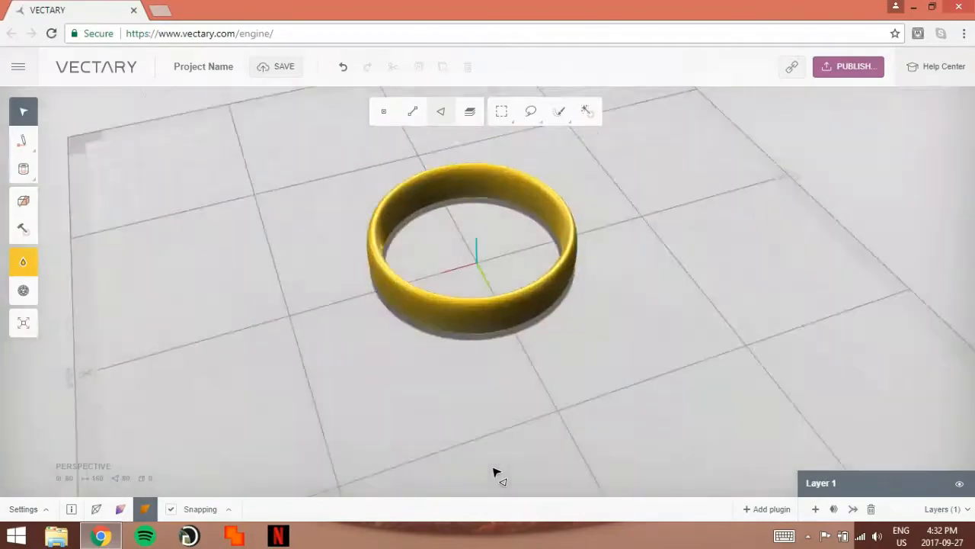
Extrude one outer side face of the gold ring outward into a square block
left_click_drag(496, 473, 480, 297)
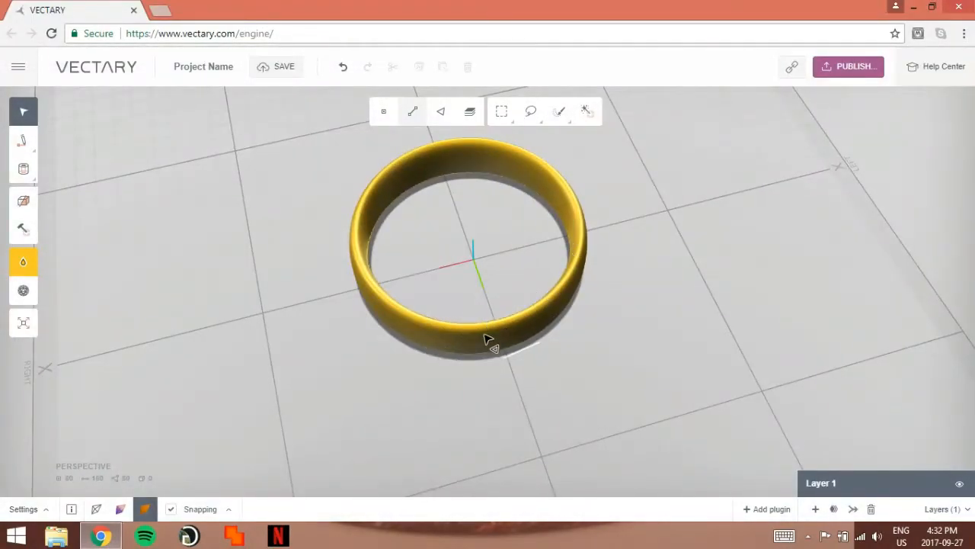
left_click(440, 111)
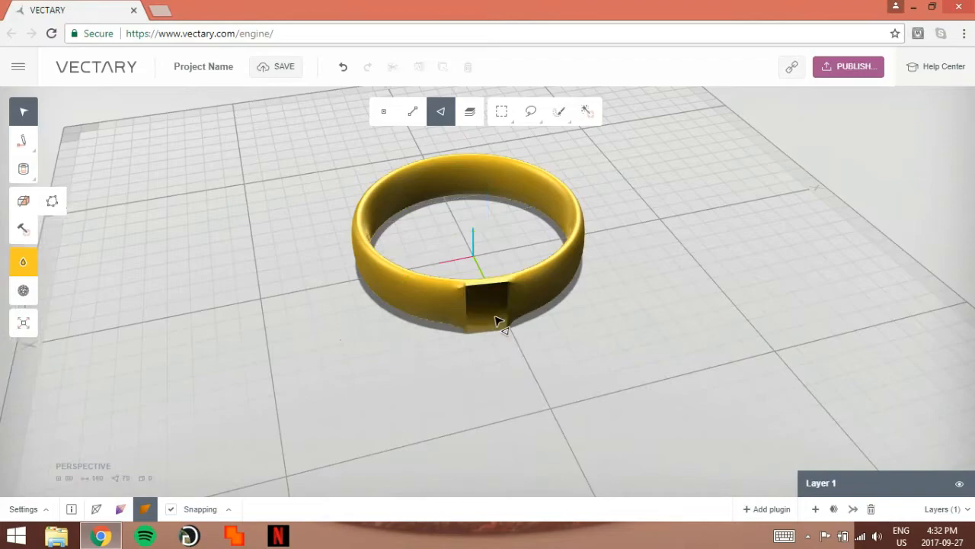
left_click_drag(495, 320, 487, 327)
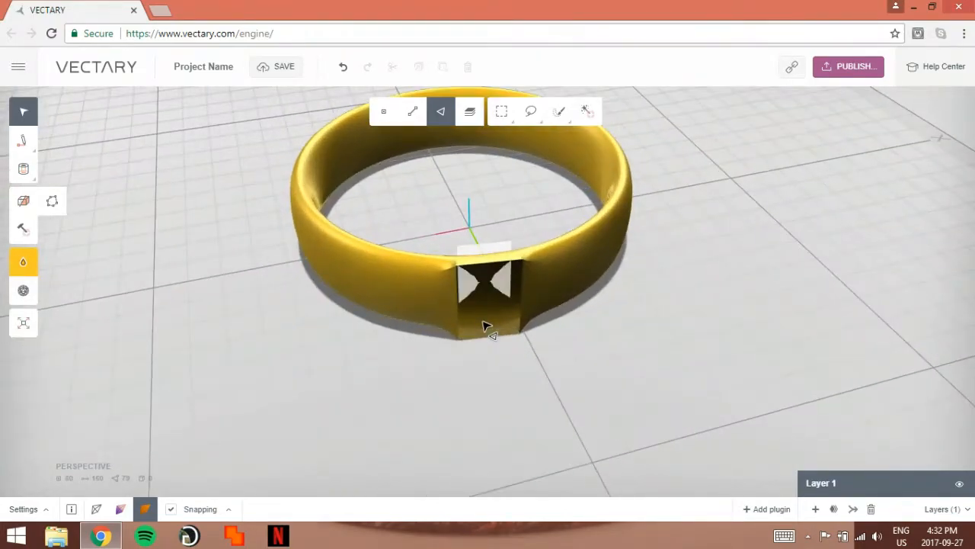
left_click_drag(488, 323, 579, 302)
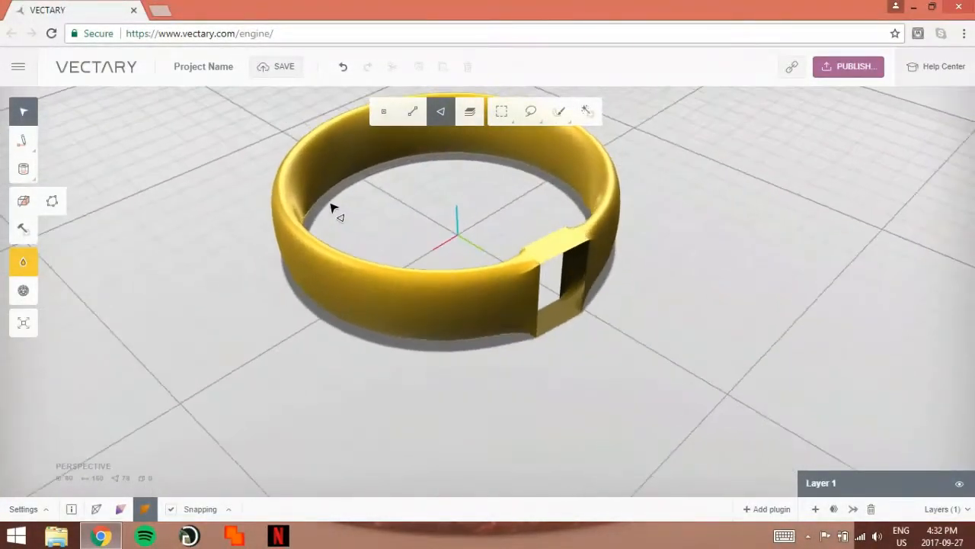
left_click_drag(332, 214, 388, 286)
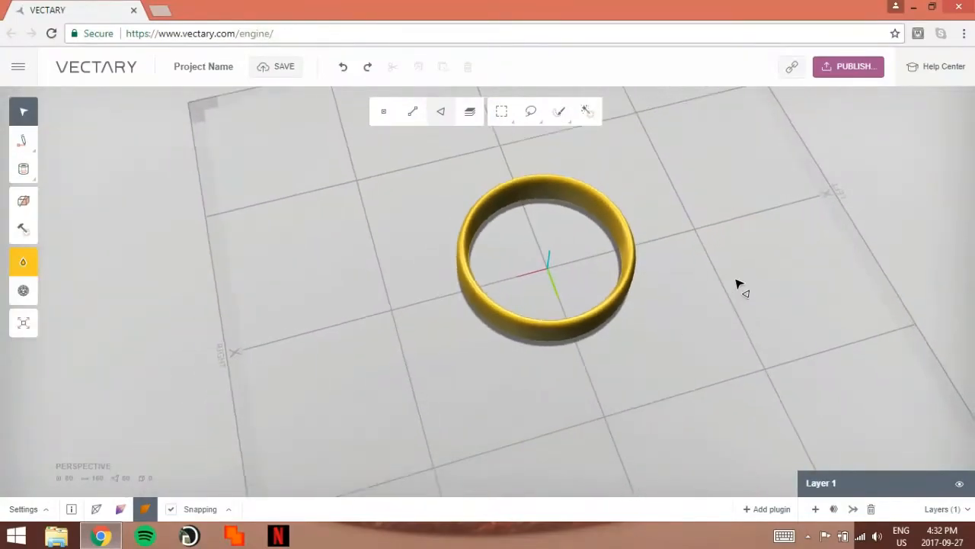
Orbit around the plain ring and switch to whole-object selection
left_click_drag(739, 287, 643, 327)
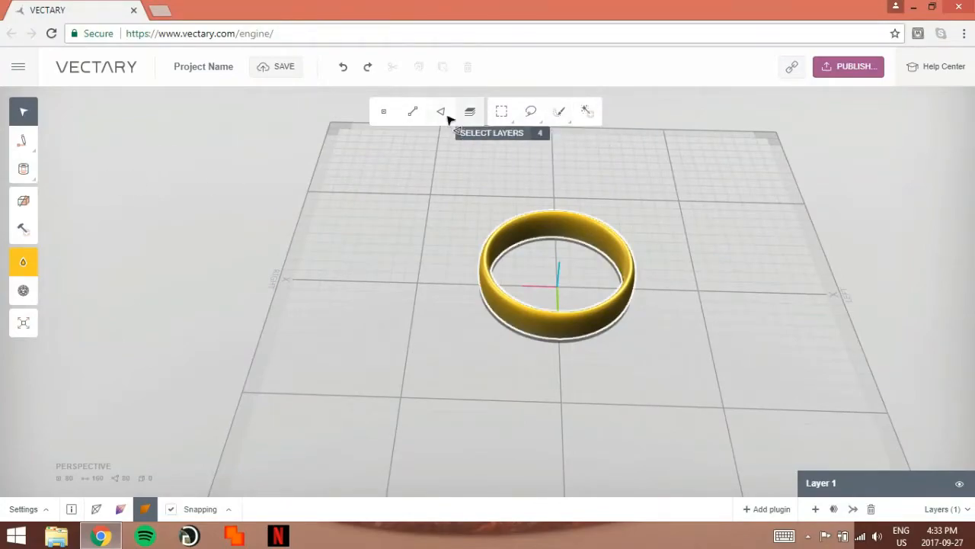
left_click(588, 111)
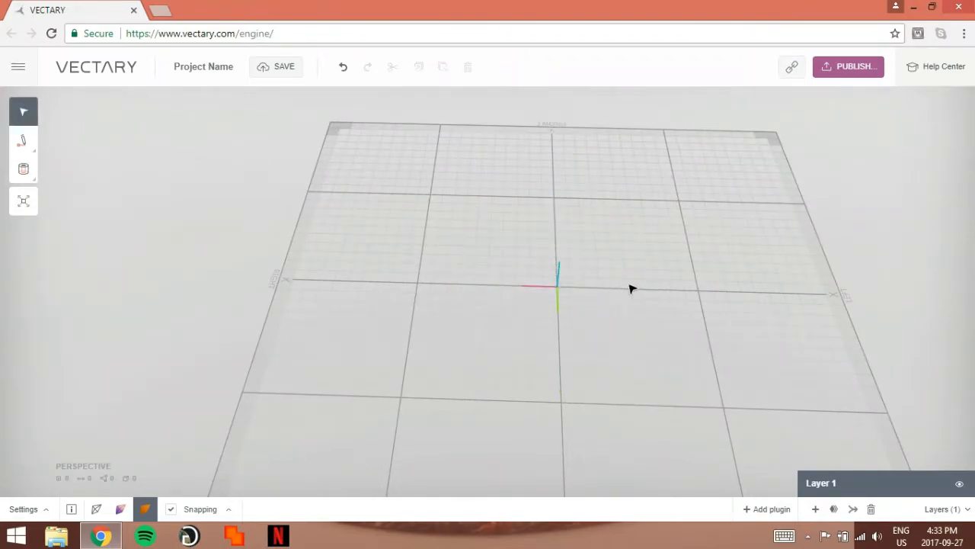
mouse_move(567, 292)
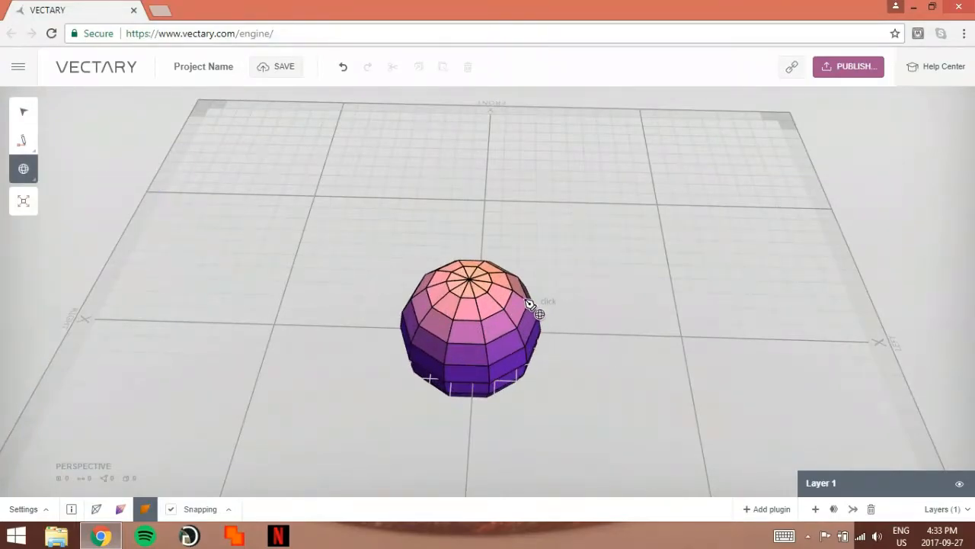
Place a new sphere and cycle its display through wireframe, shaded and gold-textured modes
left_click(530, 308)
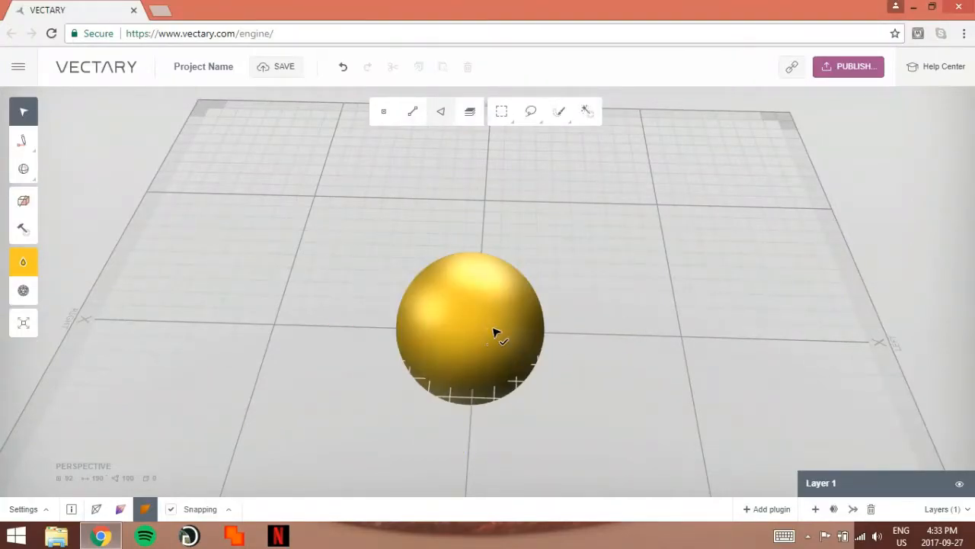
left_click(97, 509)
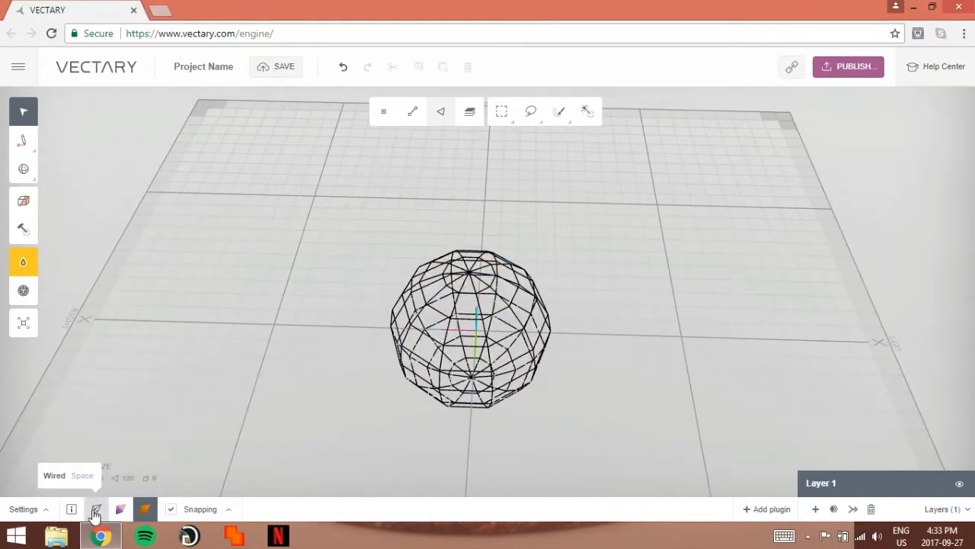
left_click(143, 509)
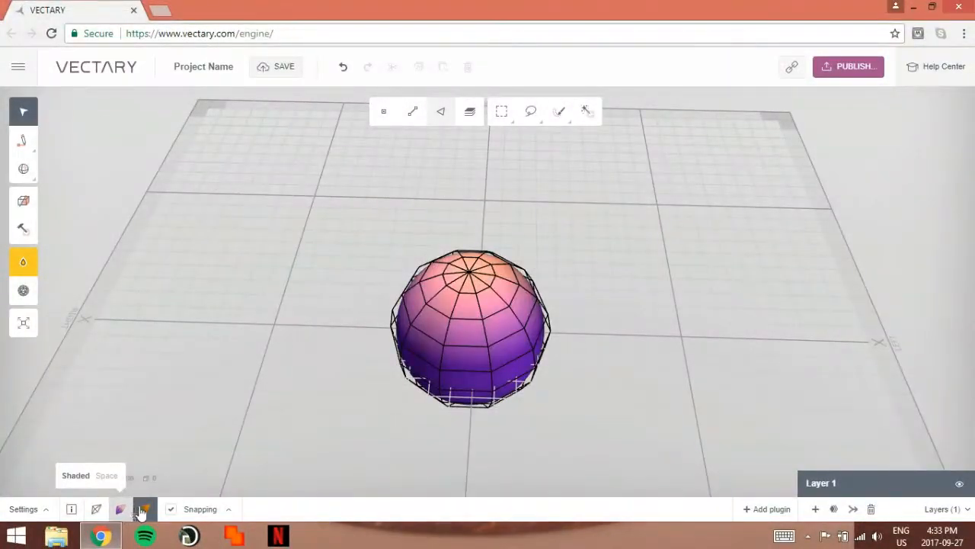
left_click(145, 509)
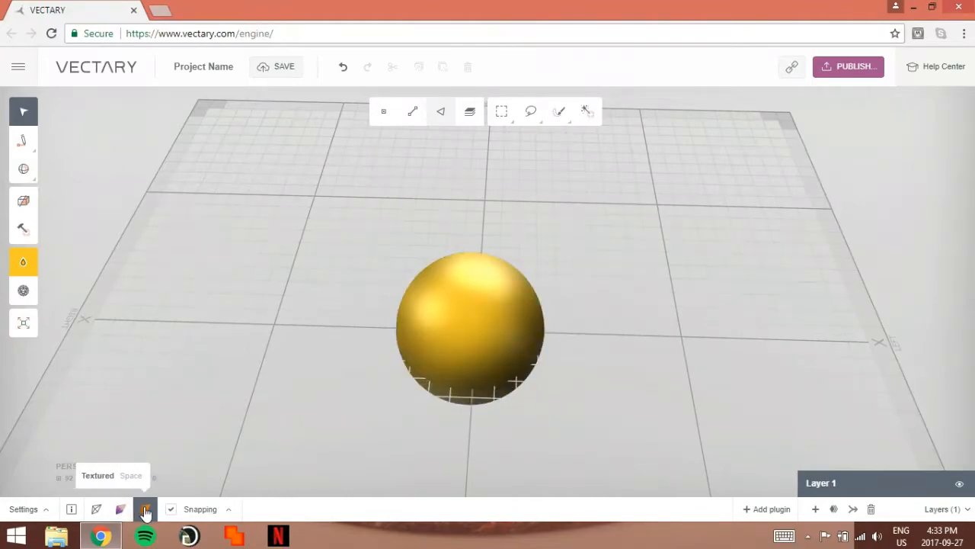
left_click(120, 509)
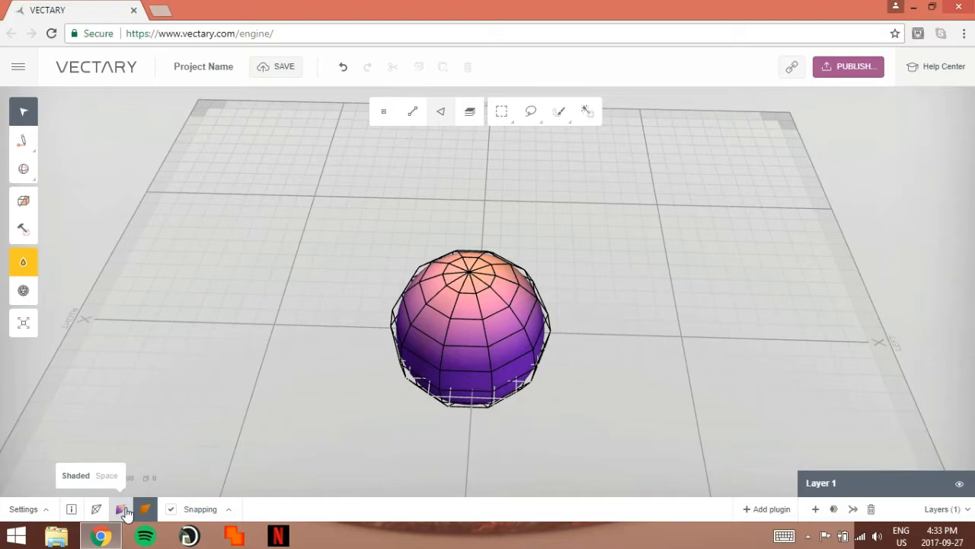
left_click(98, 509)
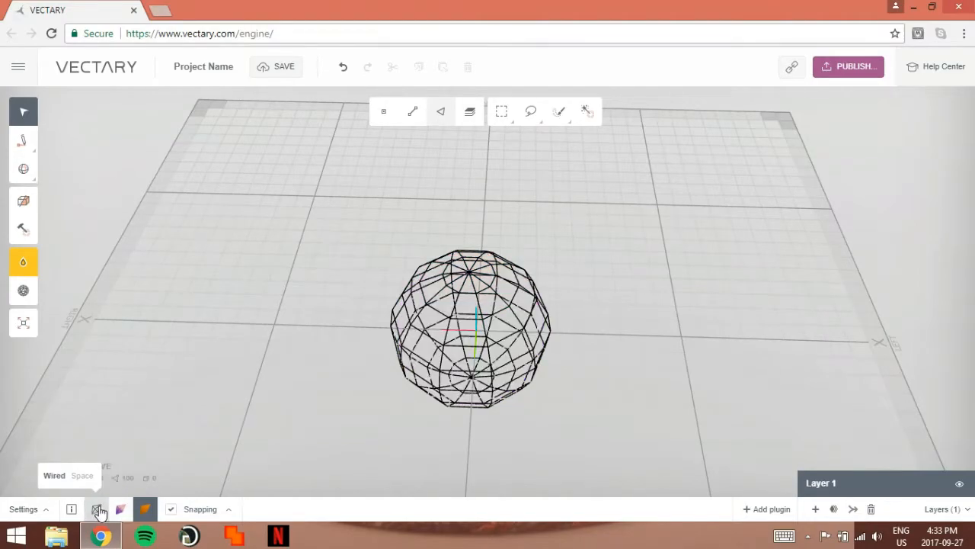
left_click(120, 509)
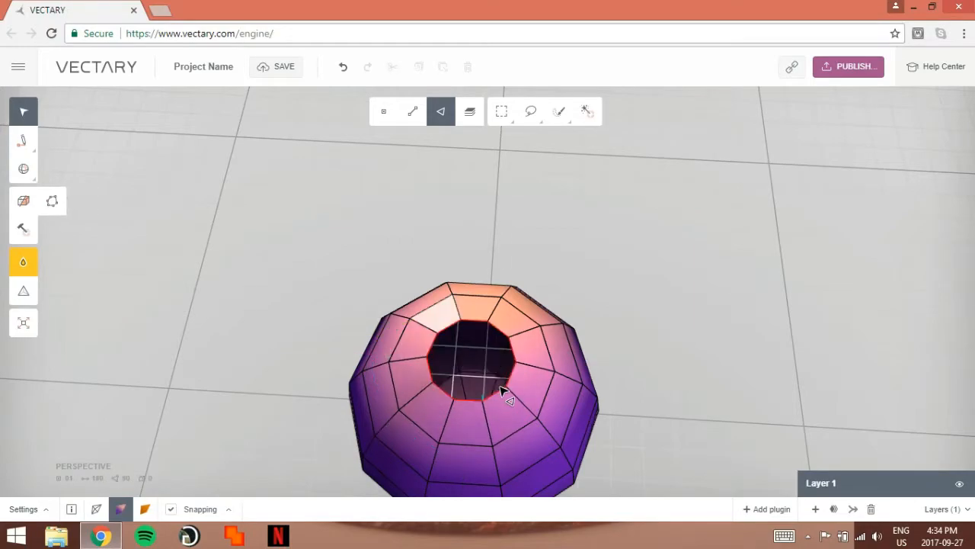
Orbit around the sphere and select more of its top faces for removal
left_click_drag(503, 394, 445, 366)
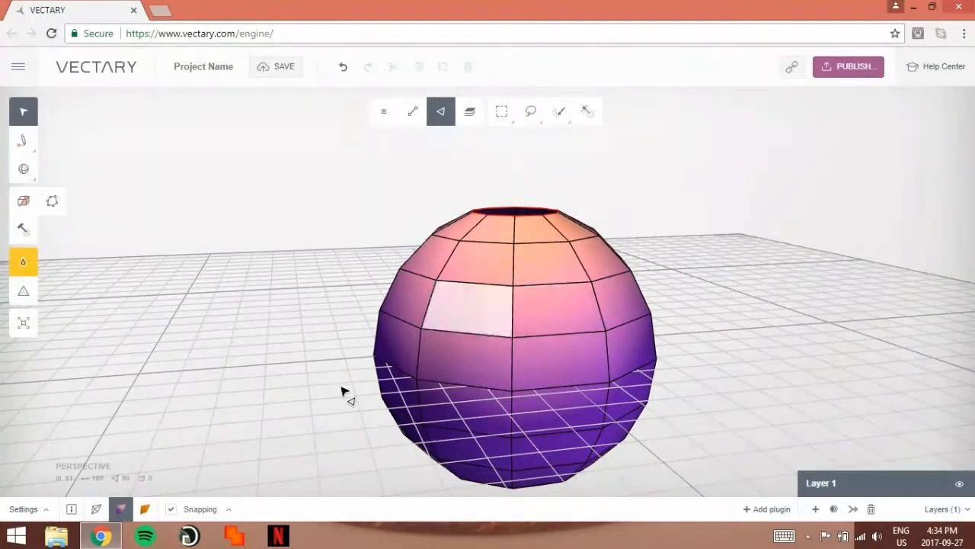
left_click_drag(341, 390, 525, 335)
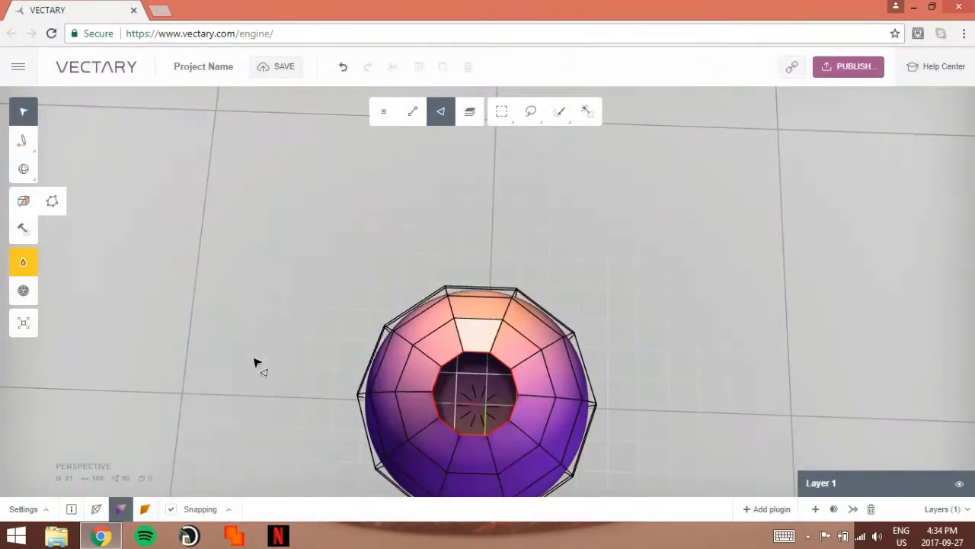
left_click(495, 342)
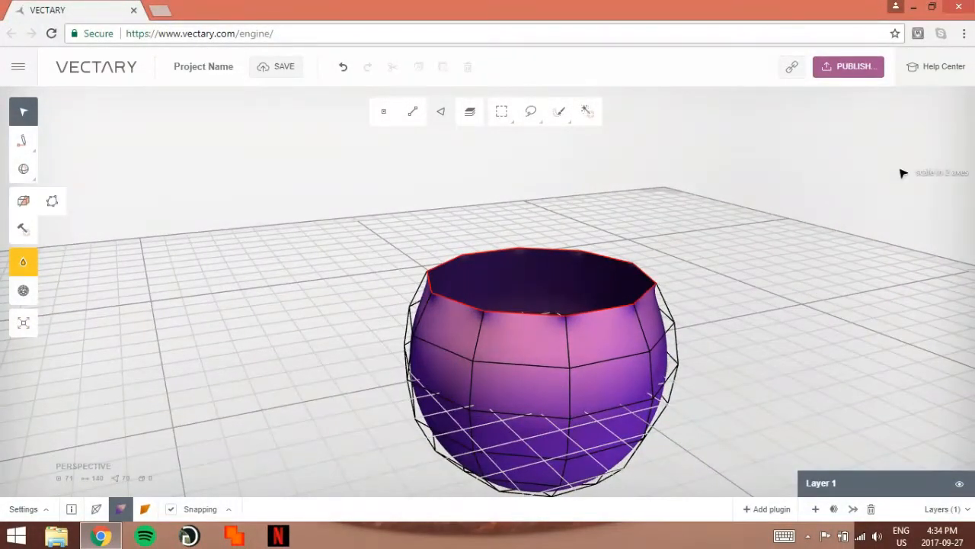
mouse_move(881, 201)
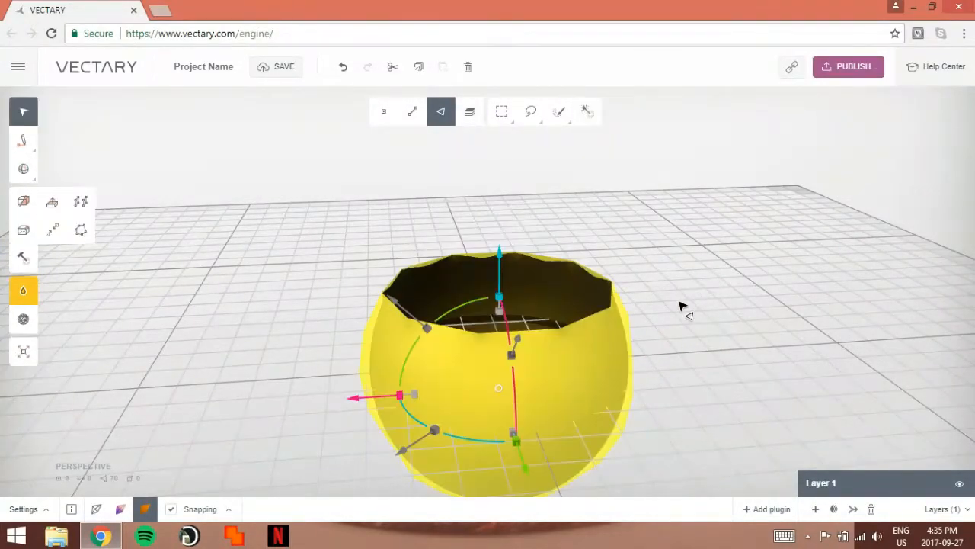
mouse_move(639, 145)
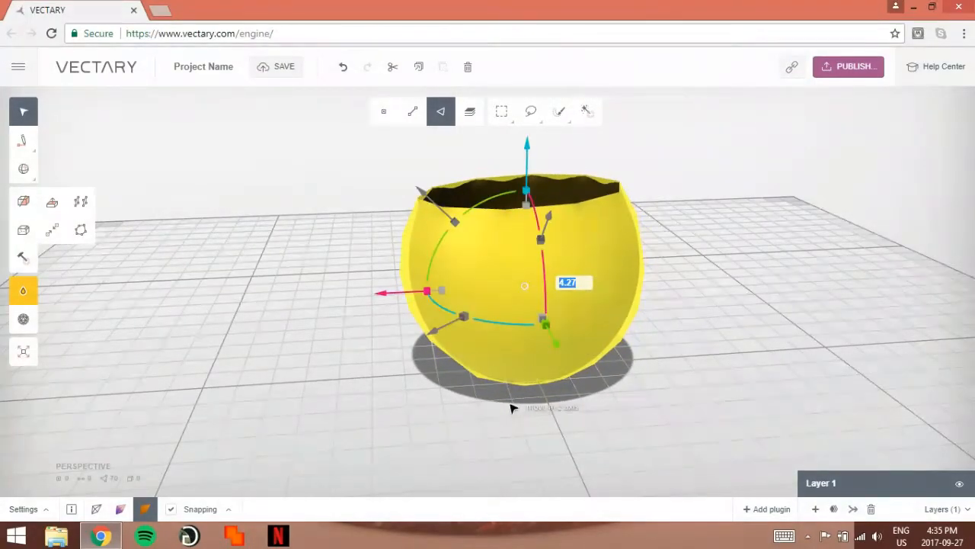
Raise the bowl above the grid, flatten it vertically, then scale it up evenly
left_click_drag(427, 291, 363, 301)
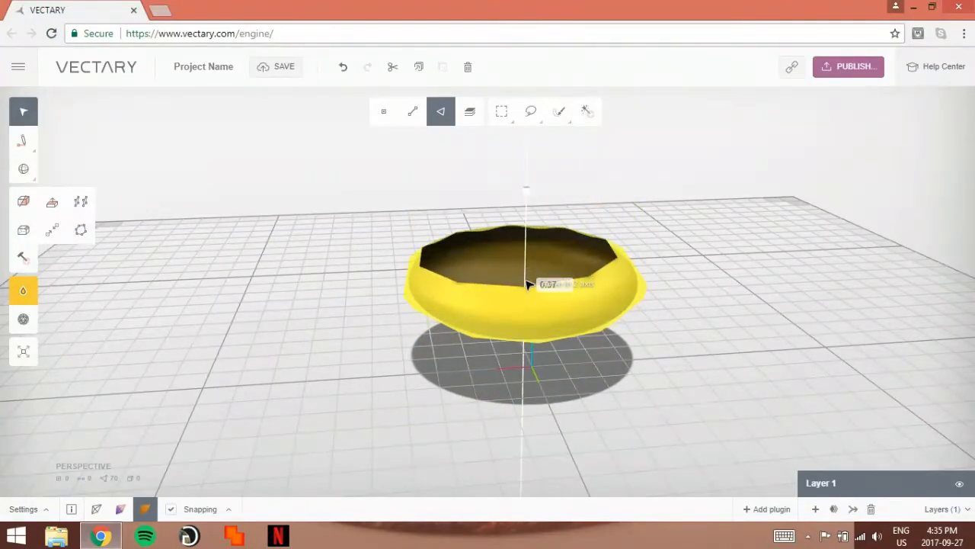
left_click_drag(526, 286, 525, 217)
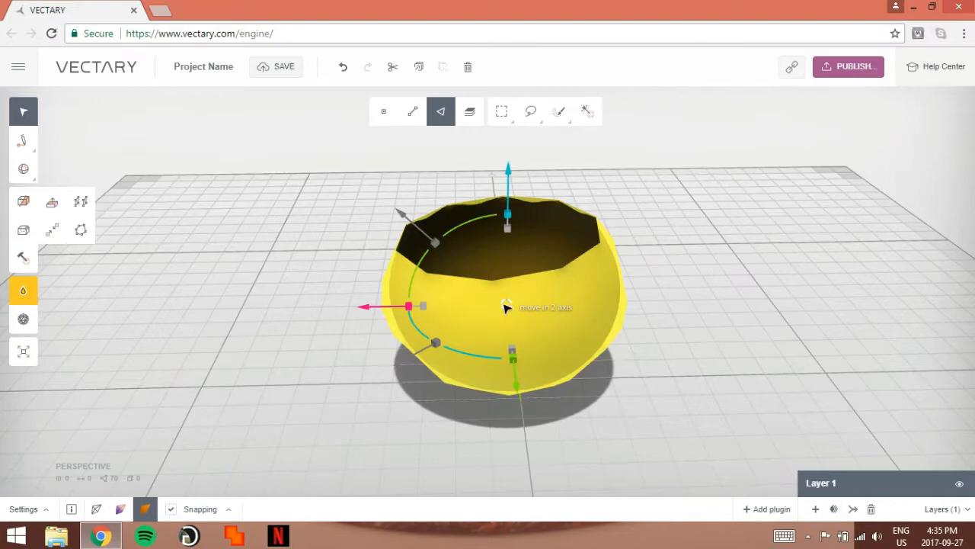
left_click_drag(508, 306, 530, 300)
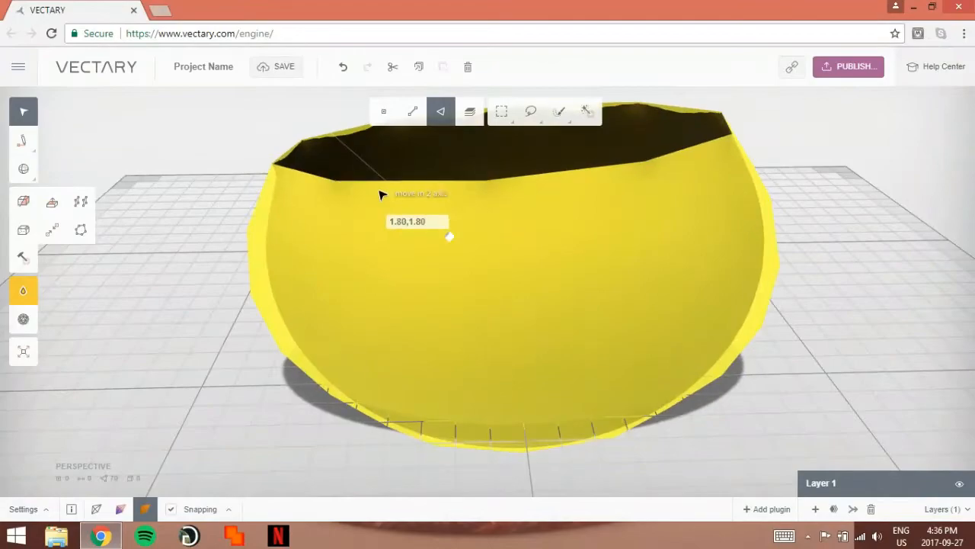
Scale the yellow bowl horizontally to about 1.95 with the gizmo handles
left_click_drag(449, 236, 448, 237)
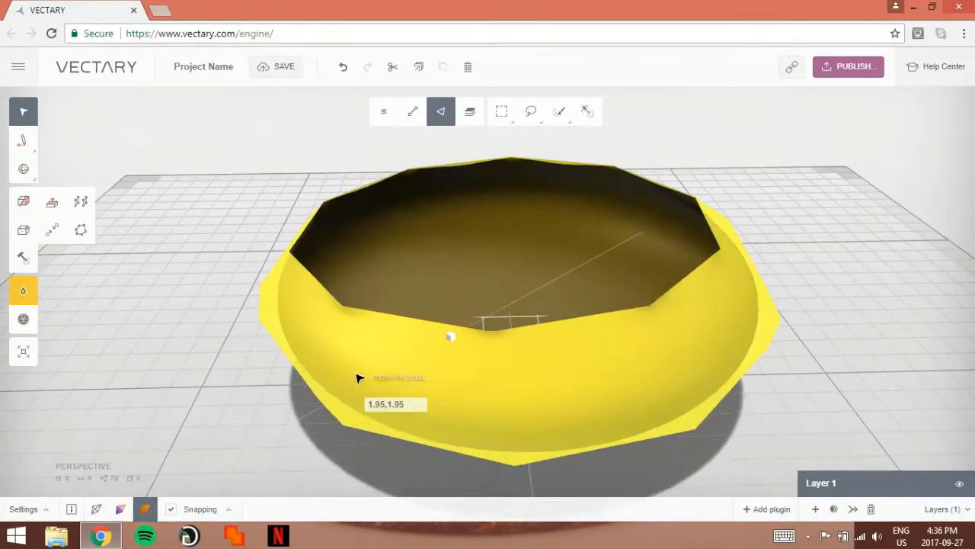
left_click_drag(451, 337, 448, 340)
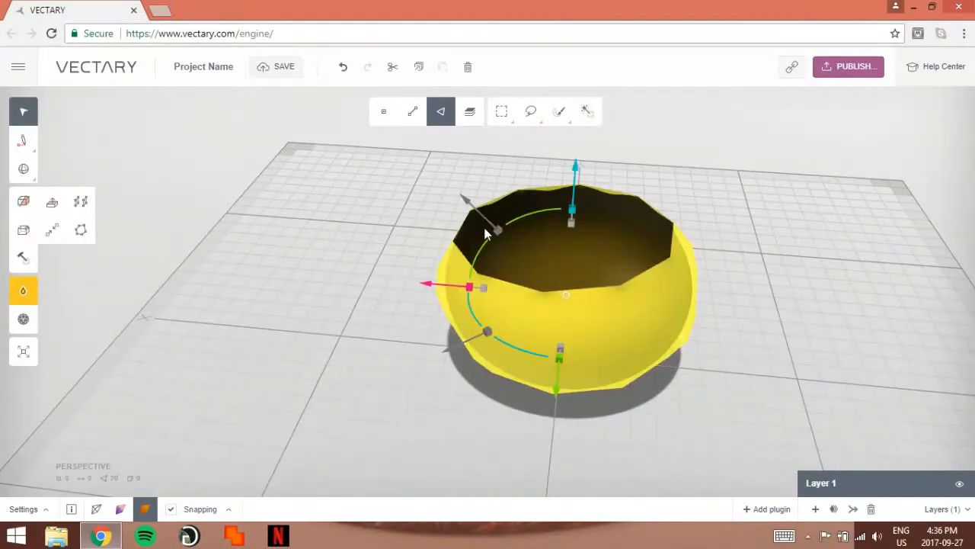
Draw a short yellow Cylinder primitive on the grid and switch to face selection
left_click(22, 168)
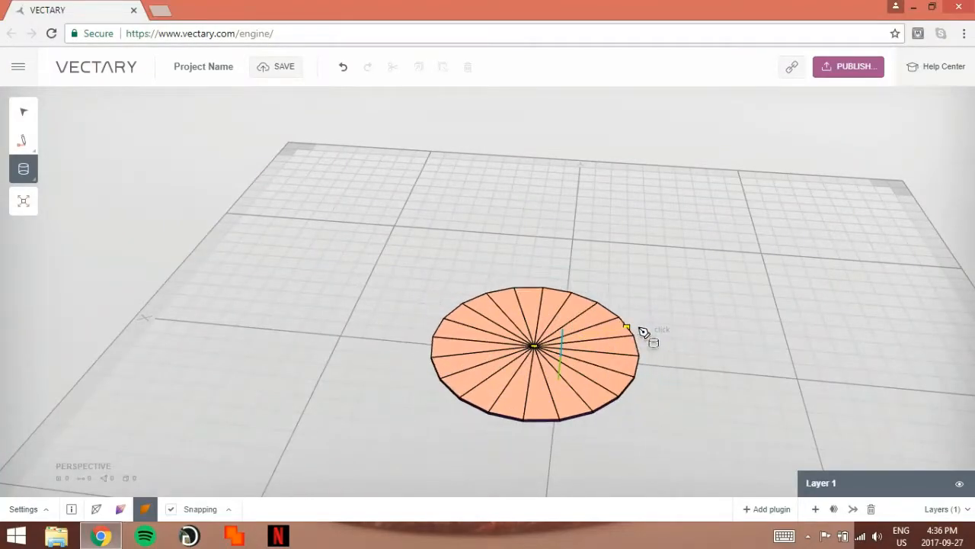
left_click_drag(625, 330, 643, 247)
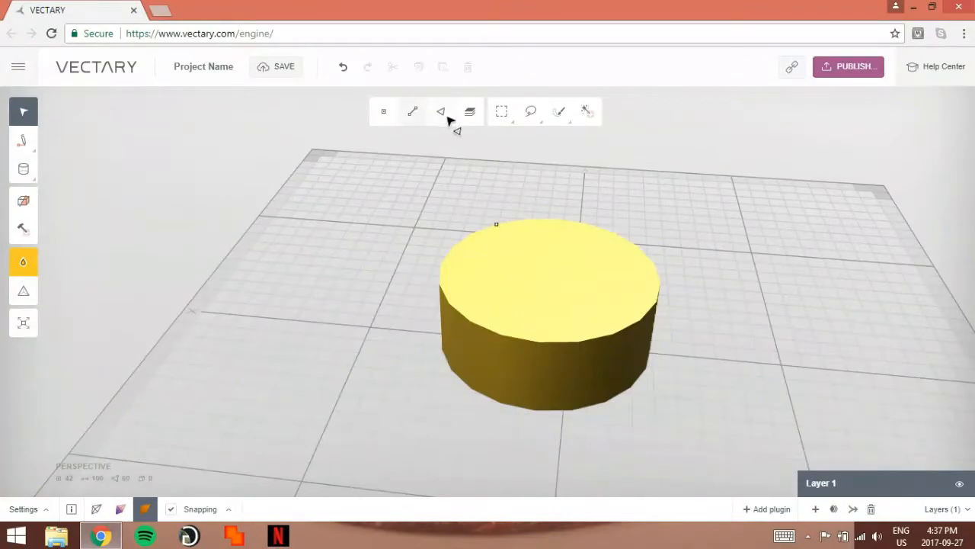
left_click(441, 112)
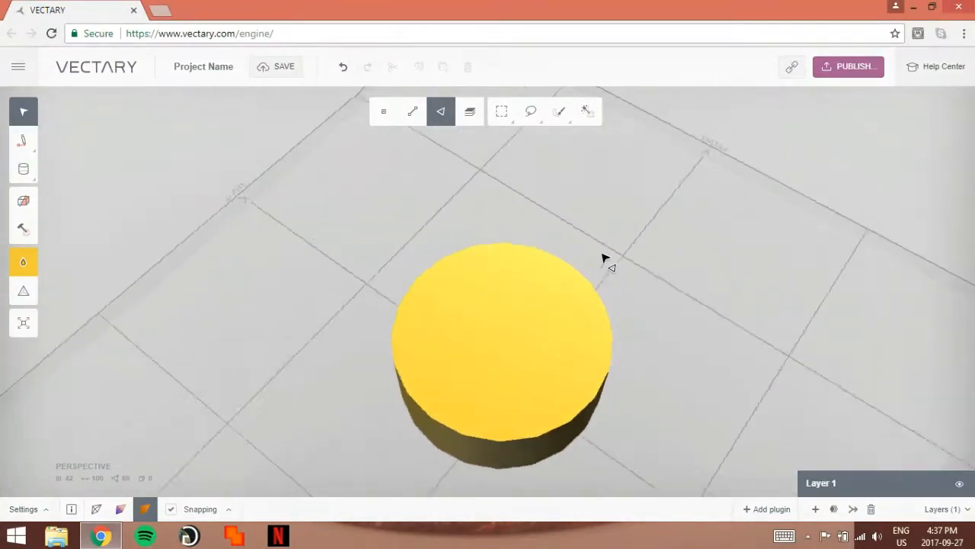
Extrude the cylinder's top face upward to roughly double its height
left_click_drag(606, 258, 439, 288)
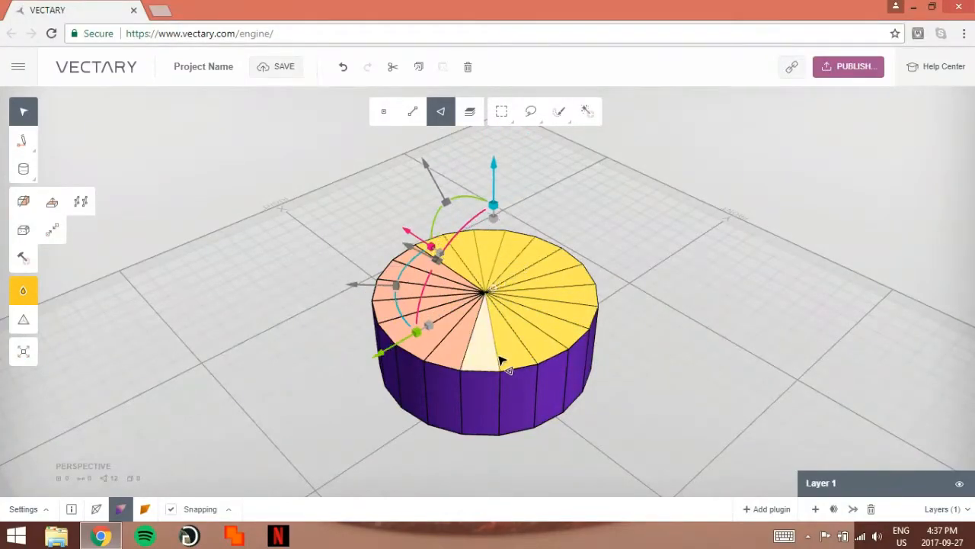
left_click_drag(502, 363, 427, 335)
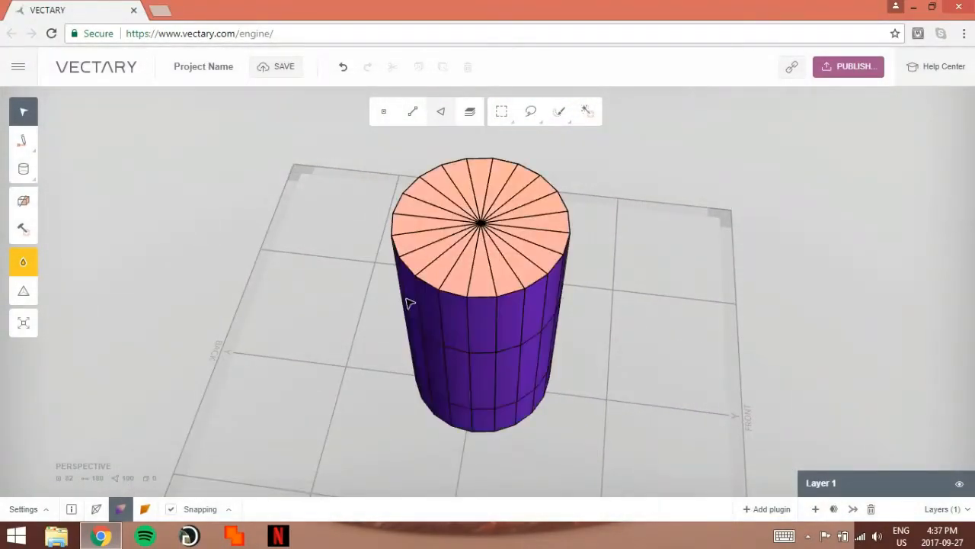
Select the cylinder's top cap face and delete it, leaving an open-topped tube
left_click(441, 111)
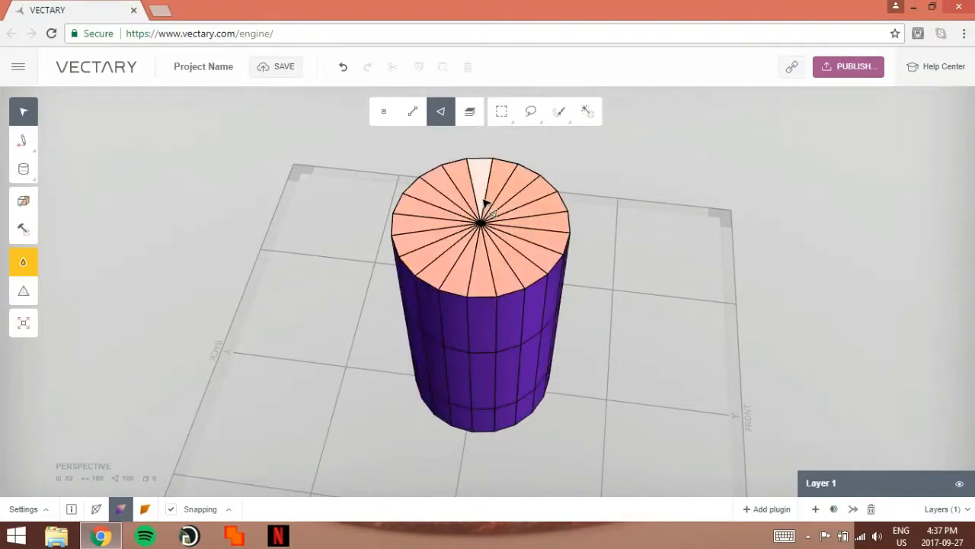
left_click(485, 191)
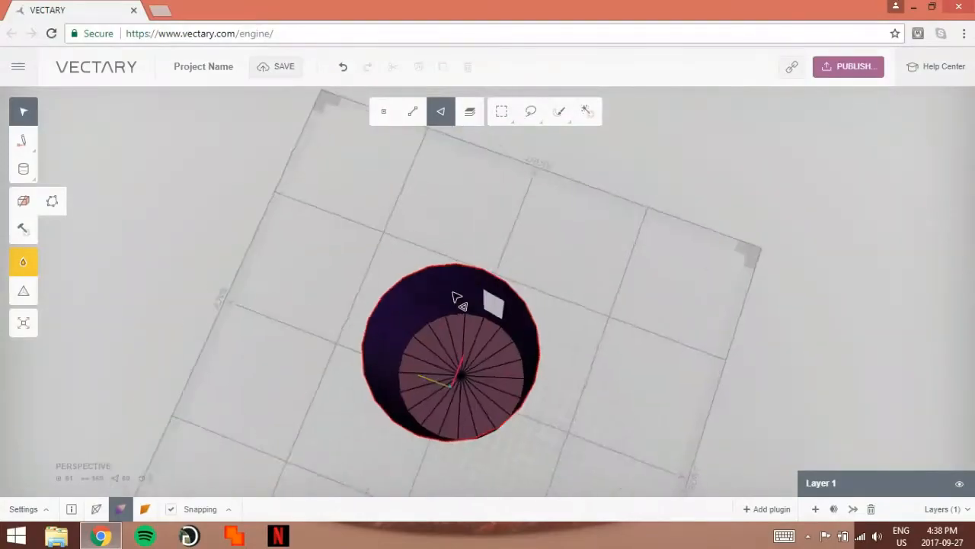
left_click_drag(457, 304, 628, 220)
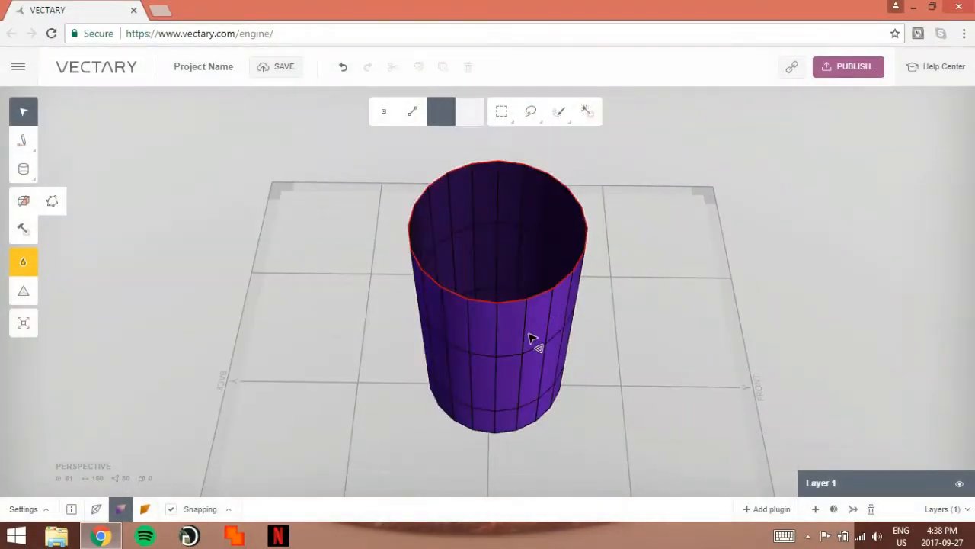
Delete the whole open cylinder, leaving only the empty grid
left_click(440, 111)
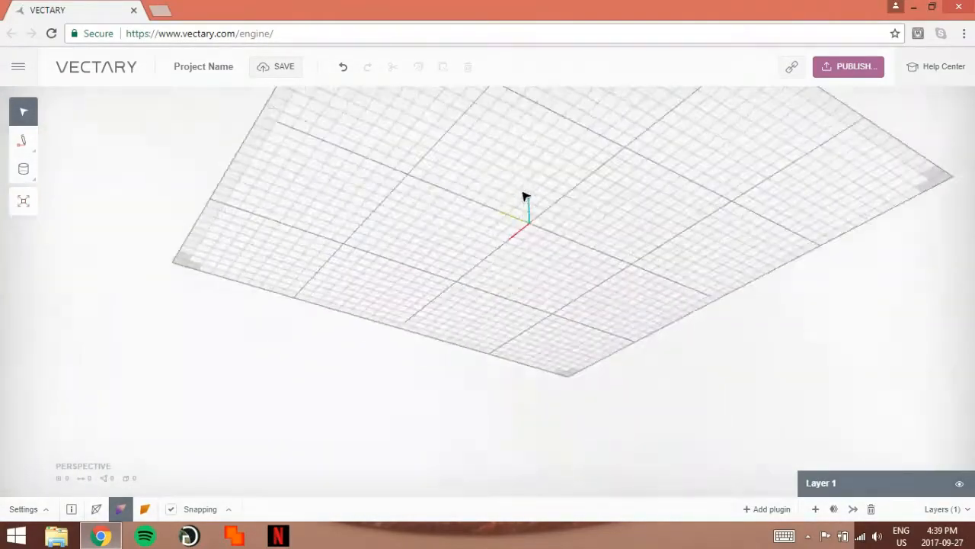
left_click_drag(526, 198, 503, 297)
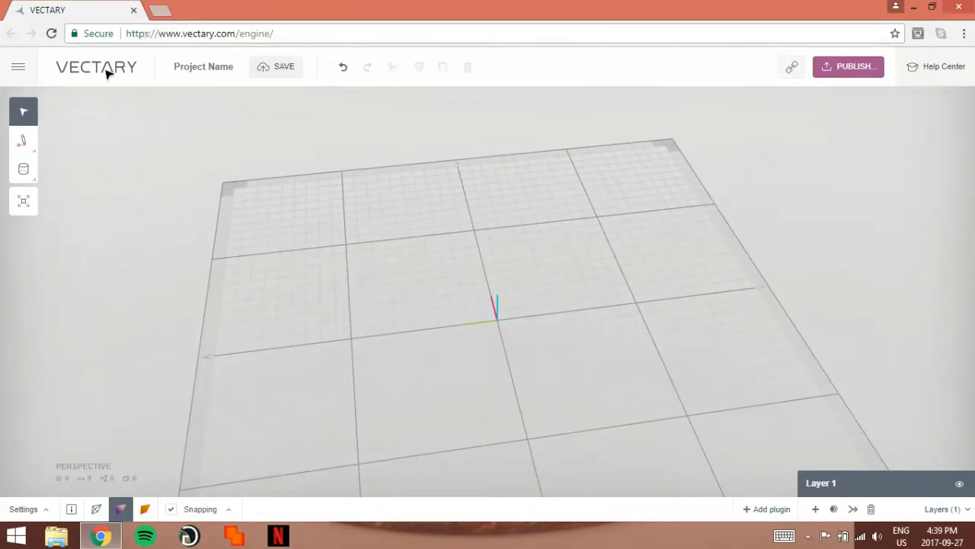
Return to the dashboard and delete the Project Name ring project, confirming with OK
left_click(18, 67)
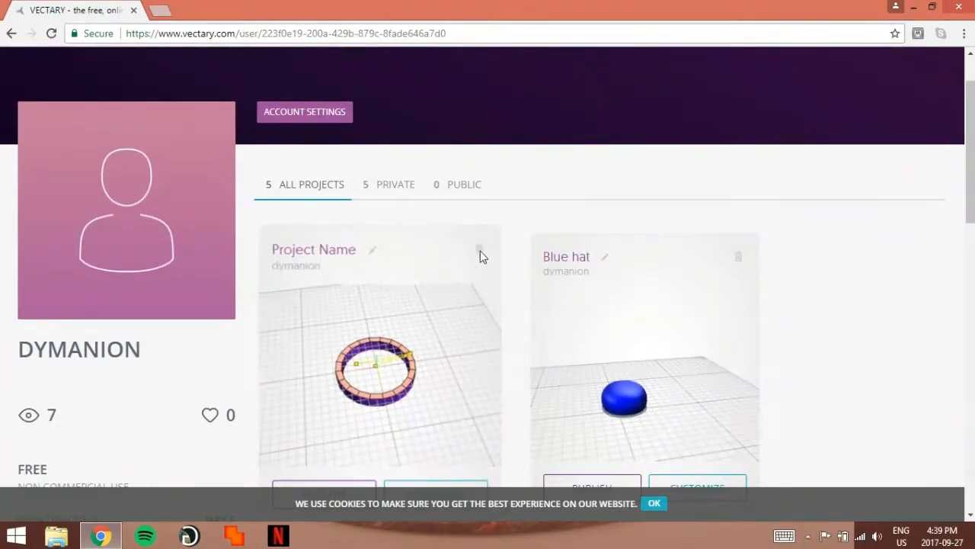
left_click(478, 250)
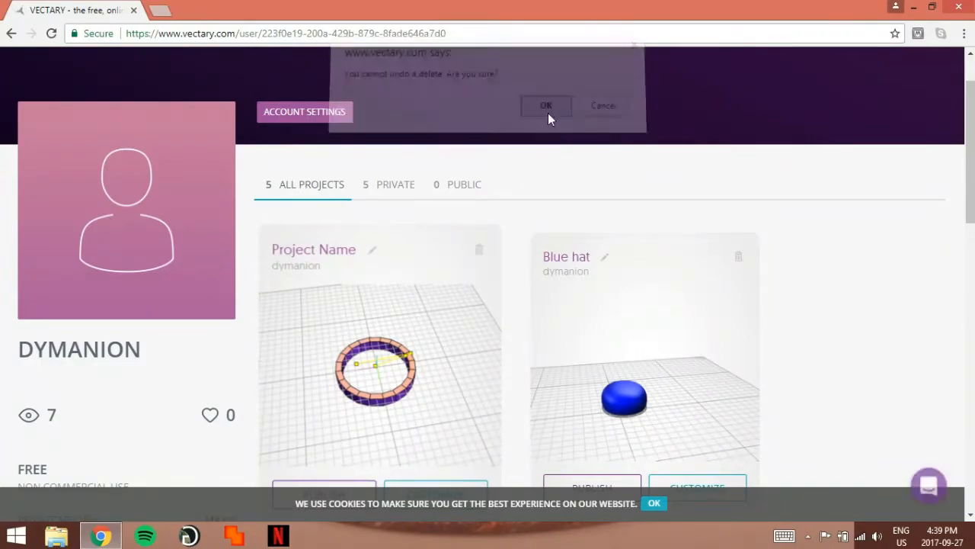
left_click(545, 105)
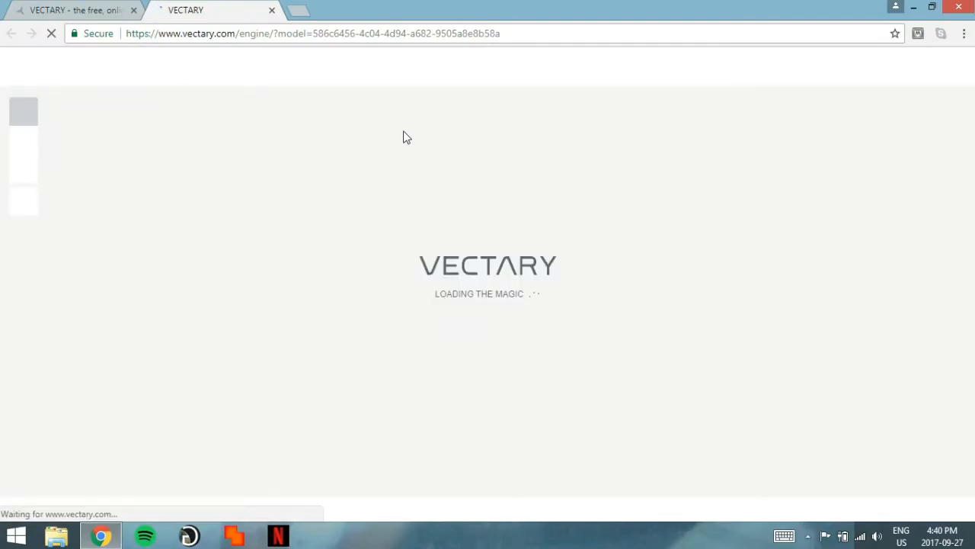
mouse_move(360, 198)
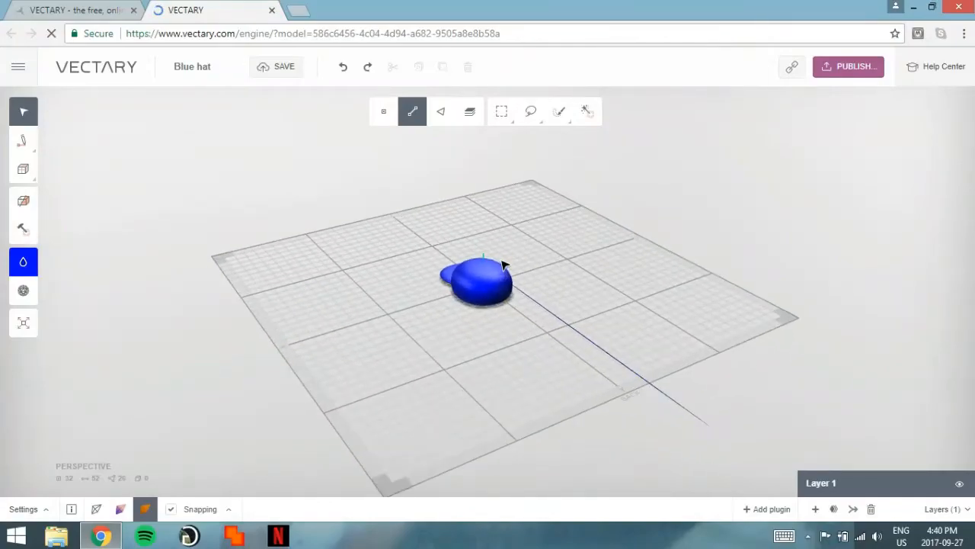
Zoom in on the loaded Blue hat, select its brim and view it from the side
left_click_drag(503, 267, 442, 289)
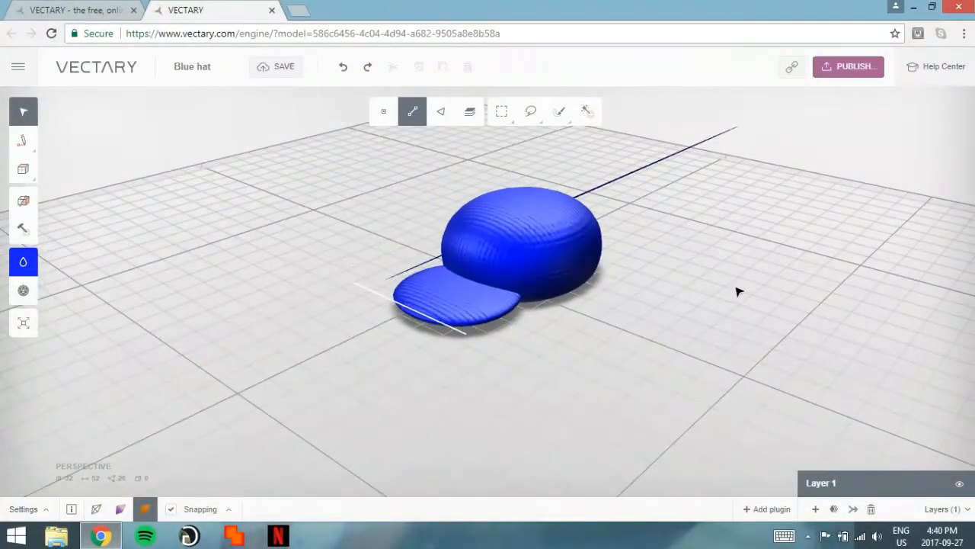
left_click(441, 112)
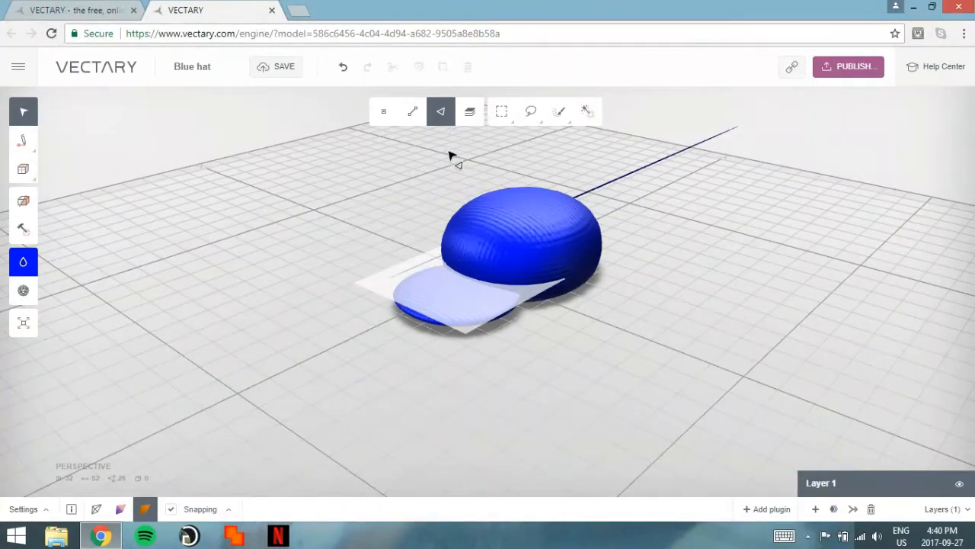
mouse_move(92, 259)
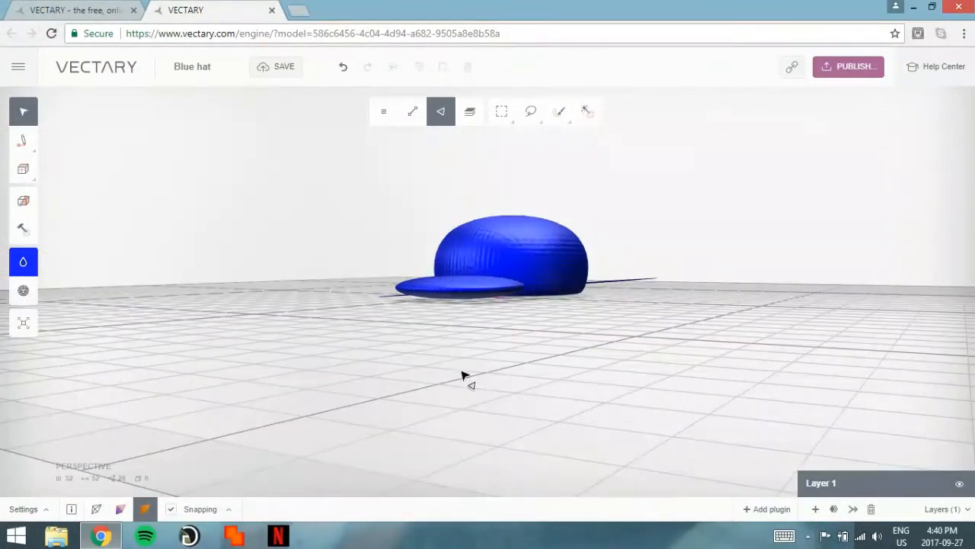
left_click_drag(465, 378, 491, 358)
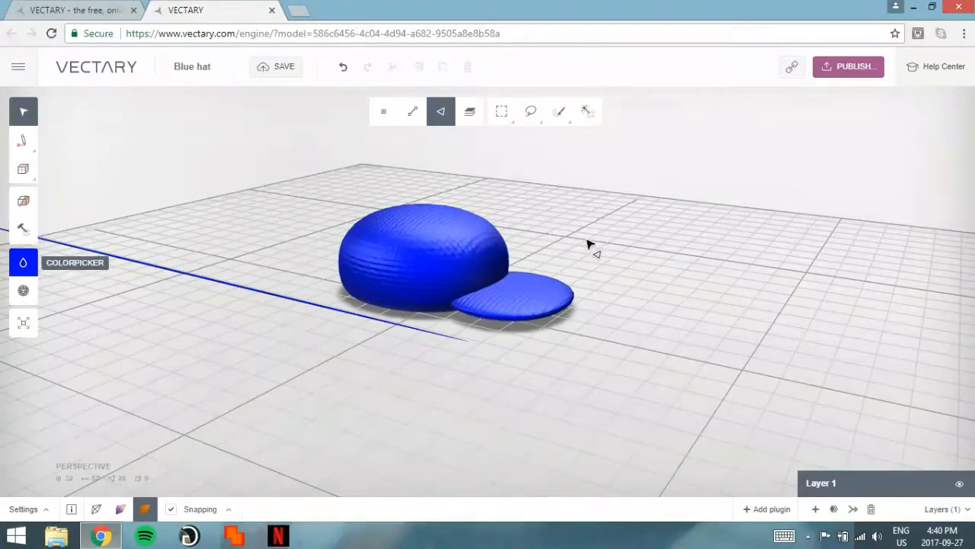
Recolour the whole hat with the Colorpicker hue slider, trying pink and orange before settling on green
left_click(22, 262)
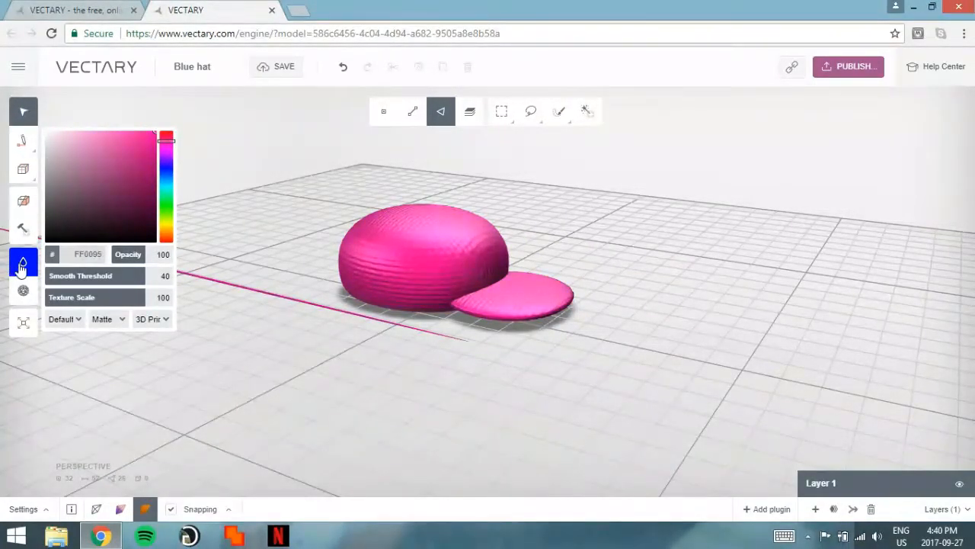
left_click_drag(167, 137, 168, 145)
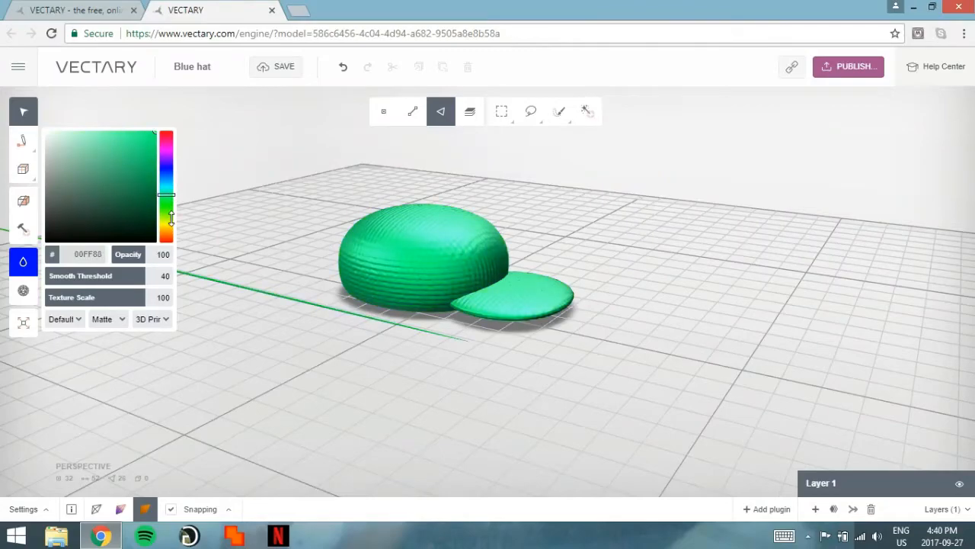
left_click_drag(167, 217, 168, 180)
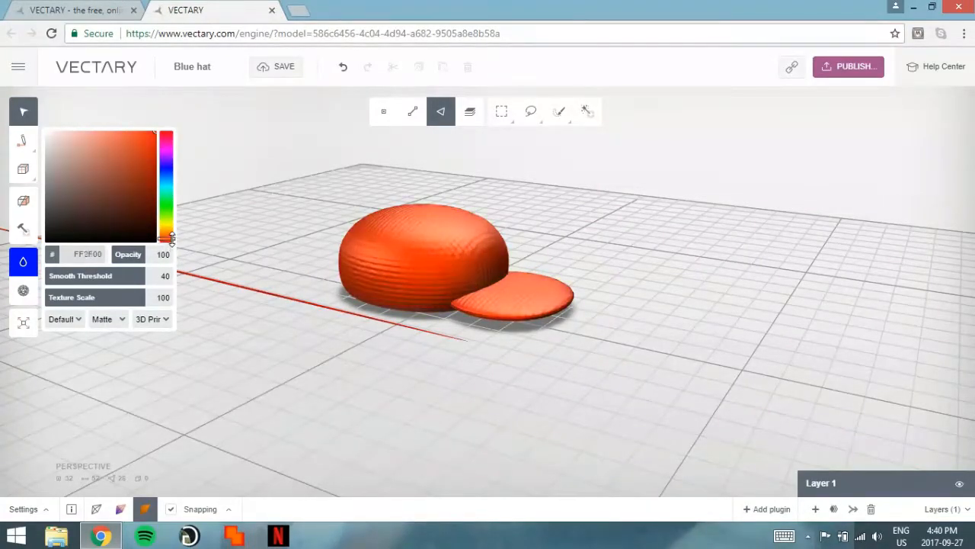
left_click_drag(166, 241, 167, 210)
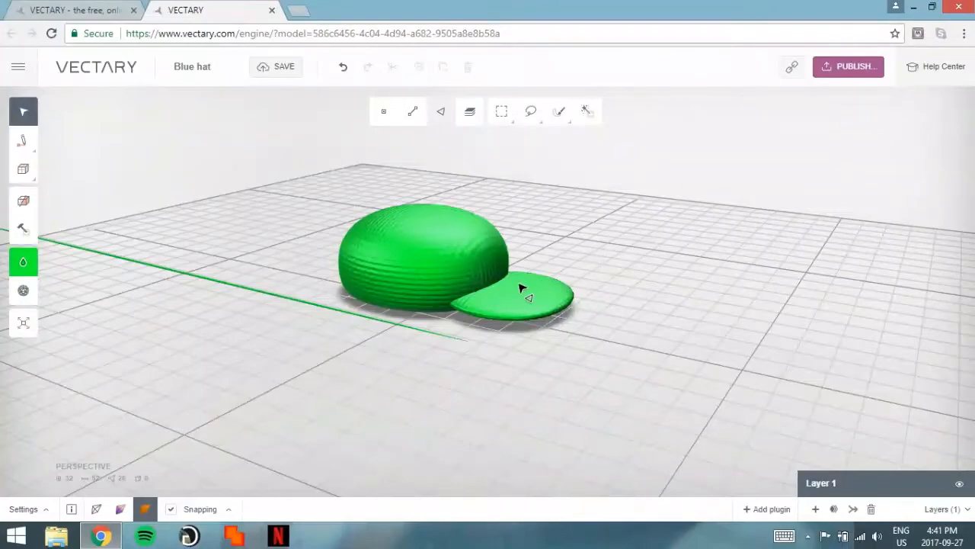
left_click_drag(521, 290, 518, 297)
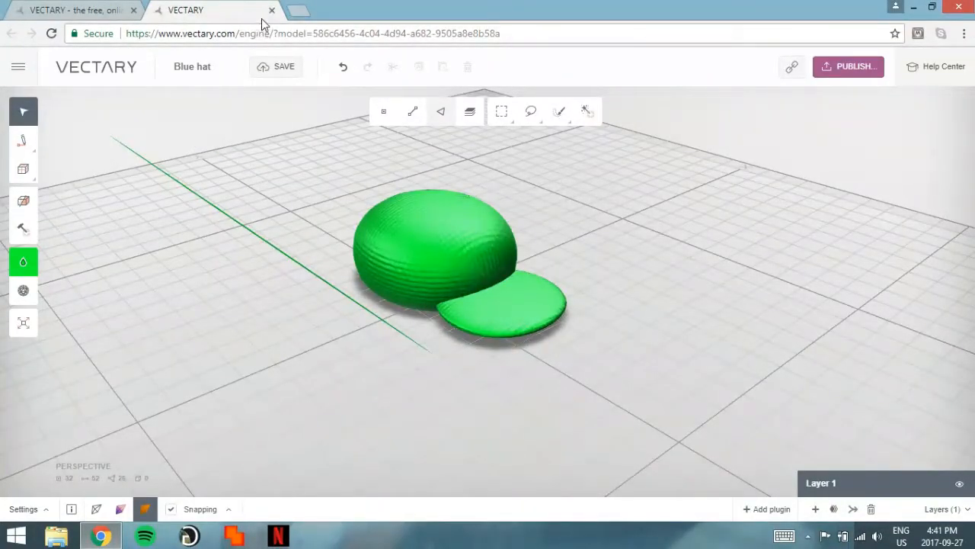
Go back to platform via Save and Leave, saving the green hat to the project gallery
left_click(272, 9)
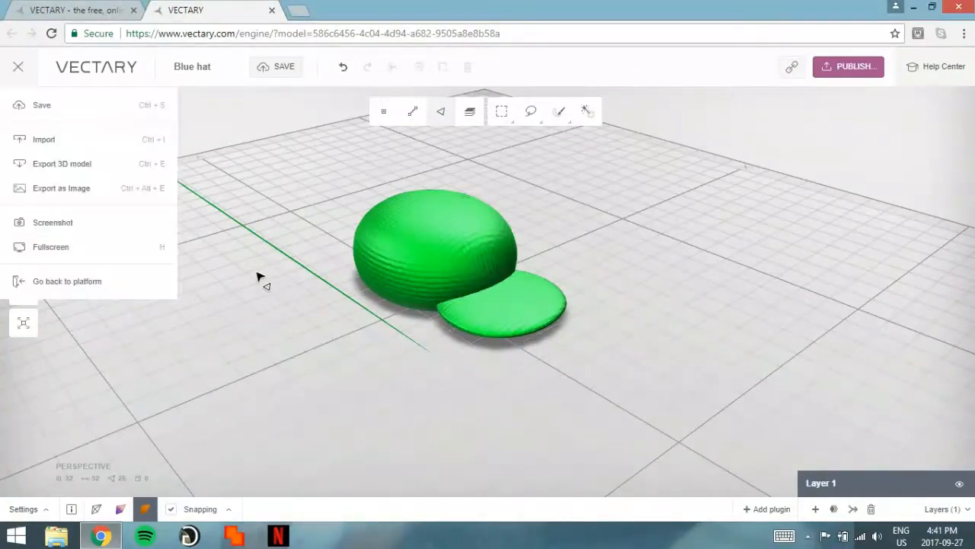
left_click(67, 280)
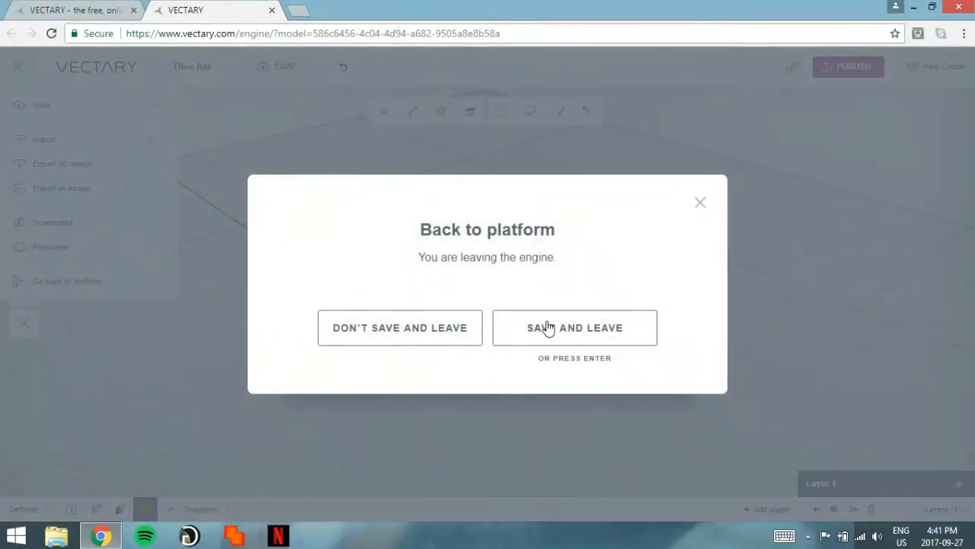
left_click(574, 326)
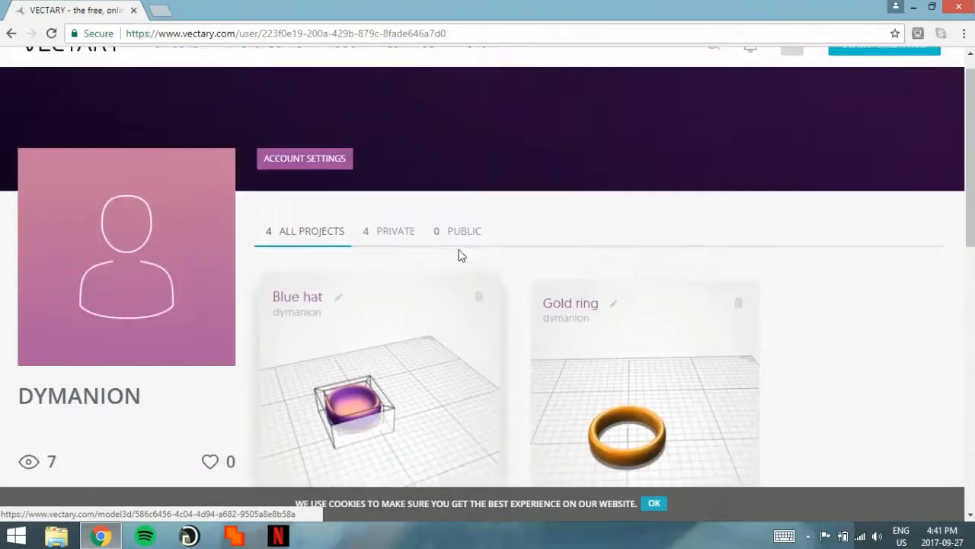
scroll("down", 3)
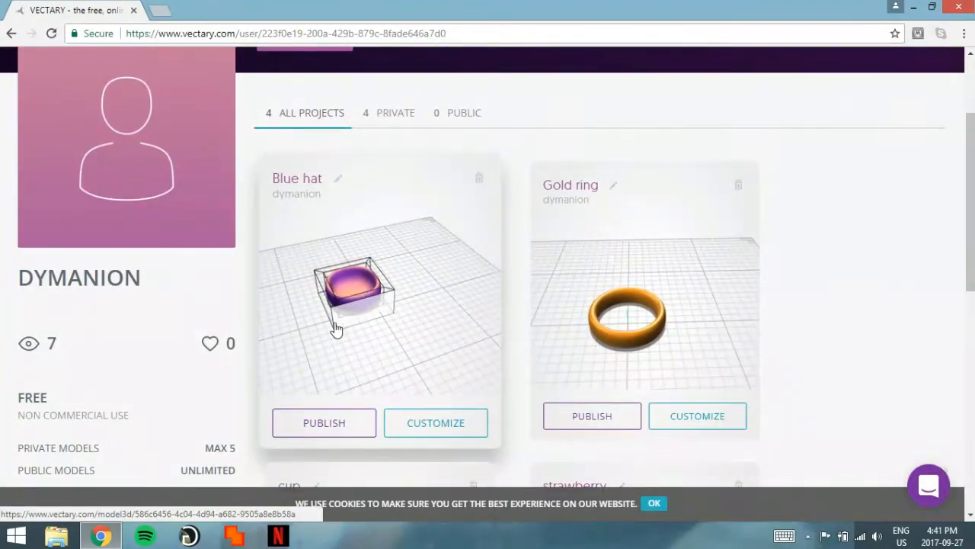
scroll("down", 3)
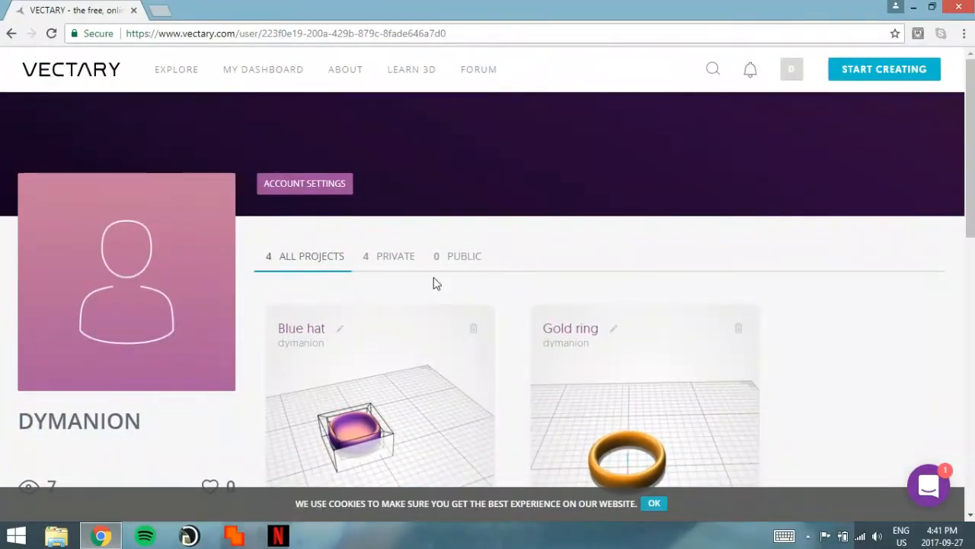
scroll("down", 3)
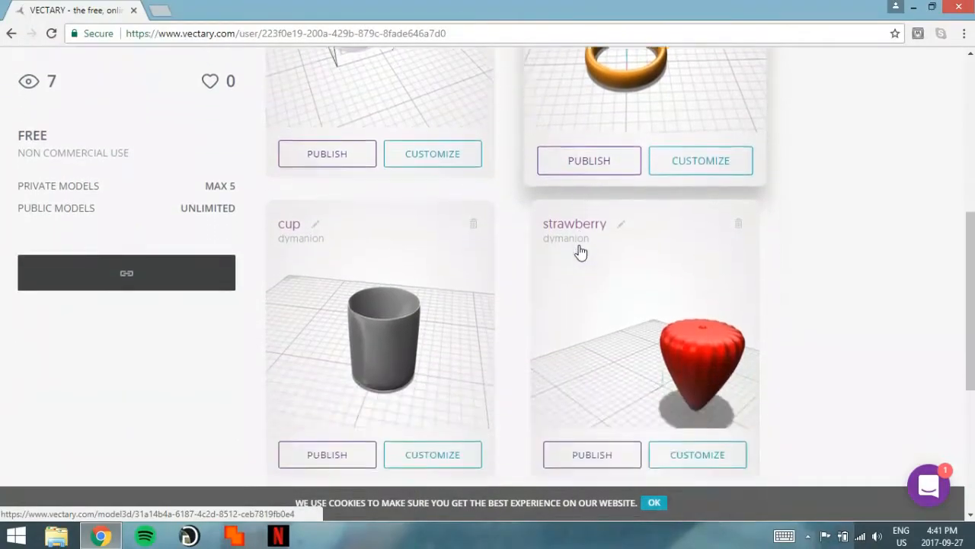
scroll("up", 3)
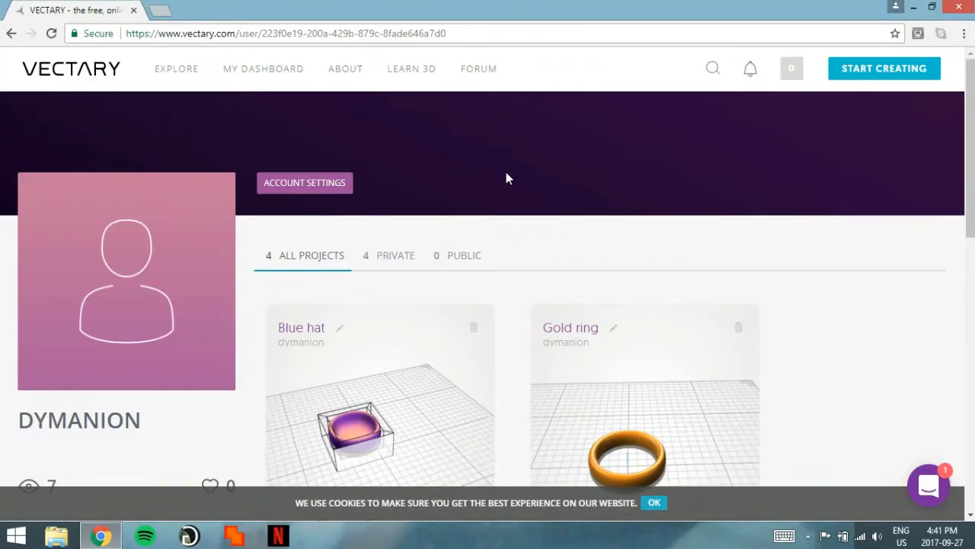
scroll("down", 3)
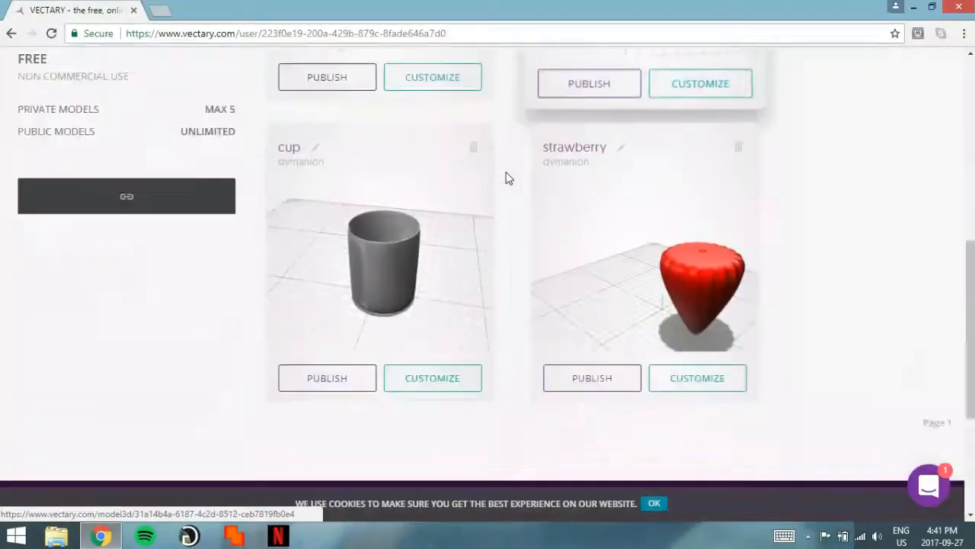
scroll("up", 3)
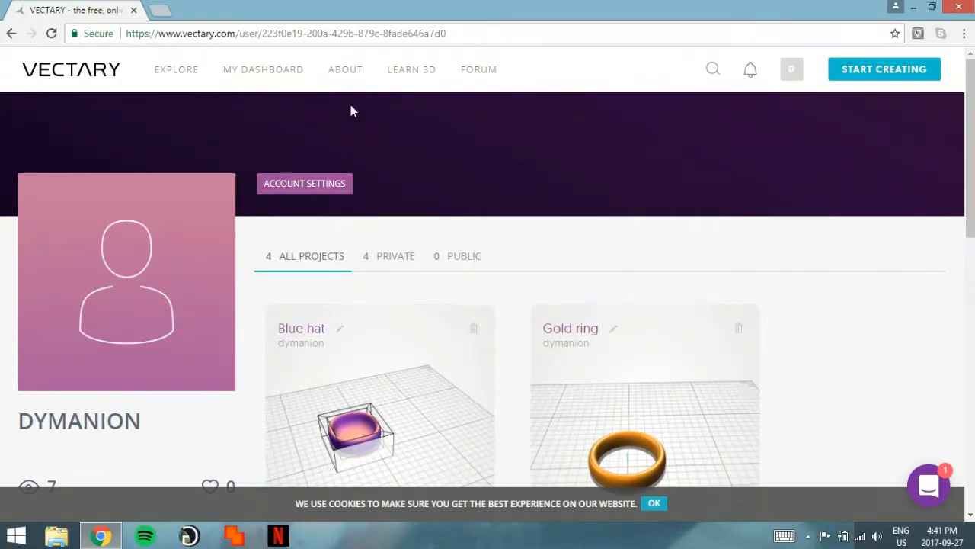
mouse_move(279, 6)
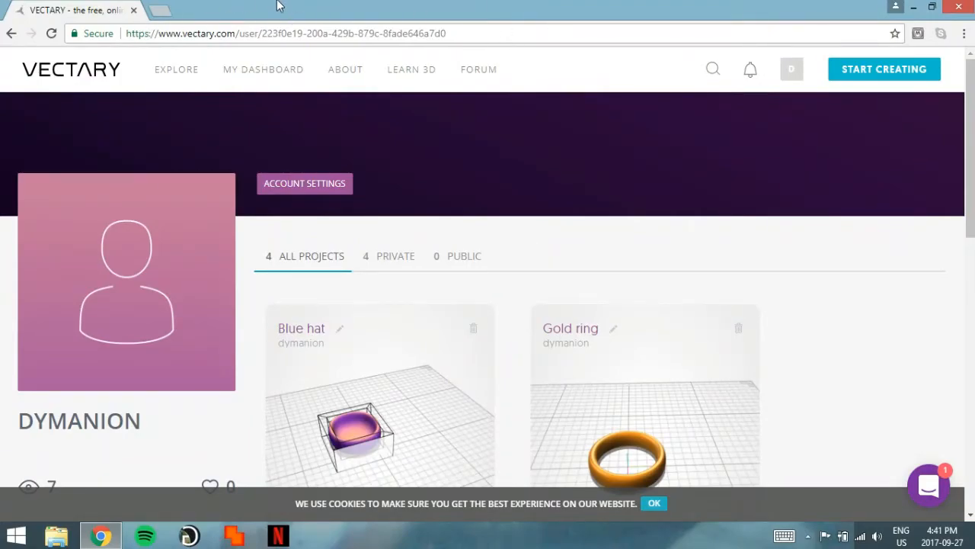
mouse_move(354, 174)
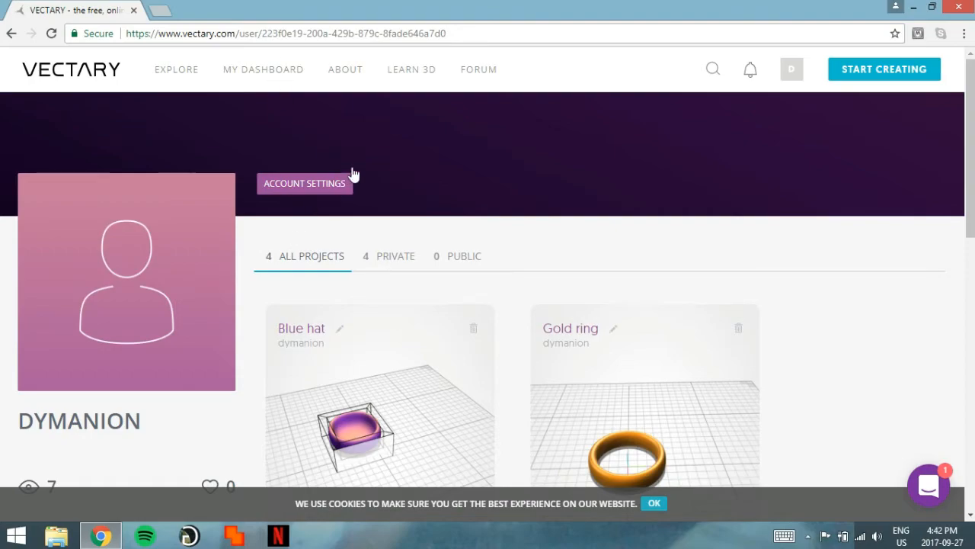